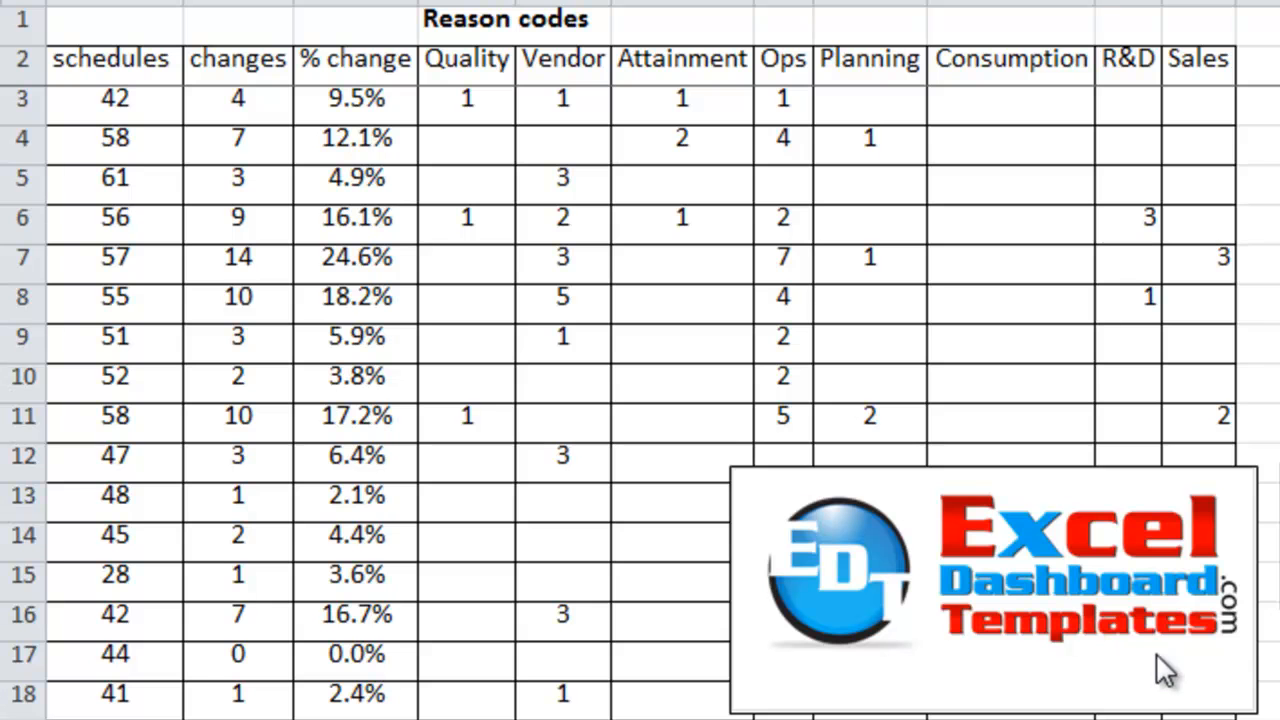
Step: Review the reason-code columns and enter =SUM(E3:L3) for week 1's changes
scroll(right, 3)
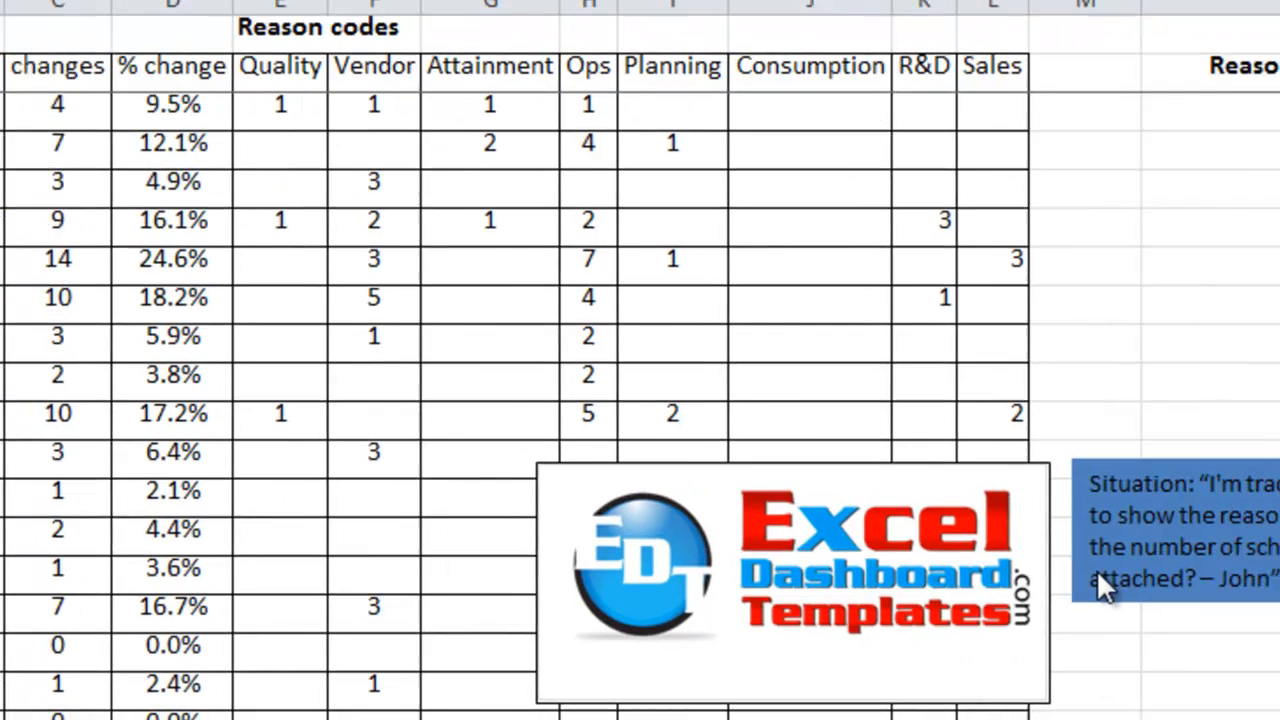
scroll(right, 3)
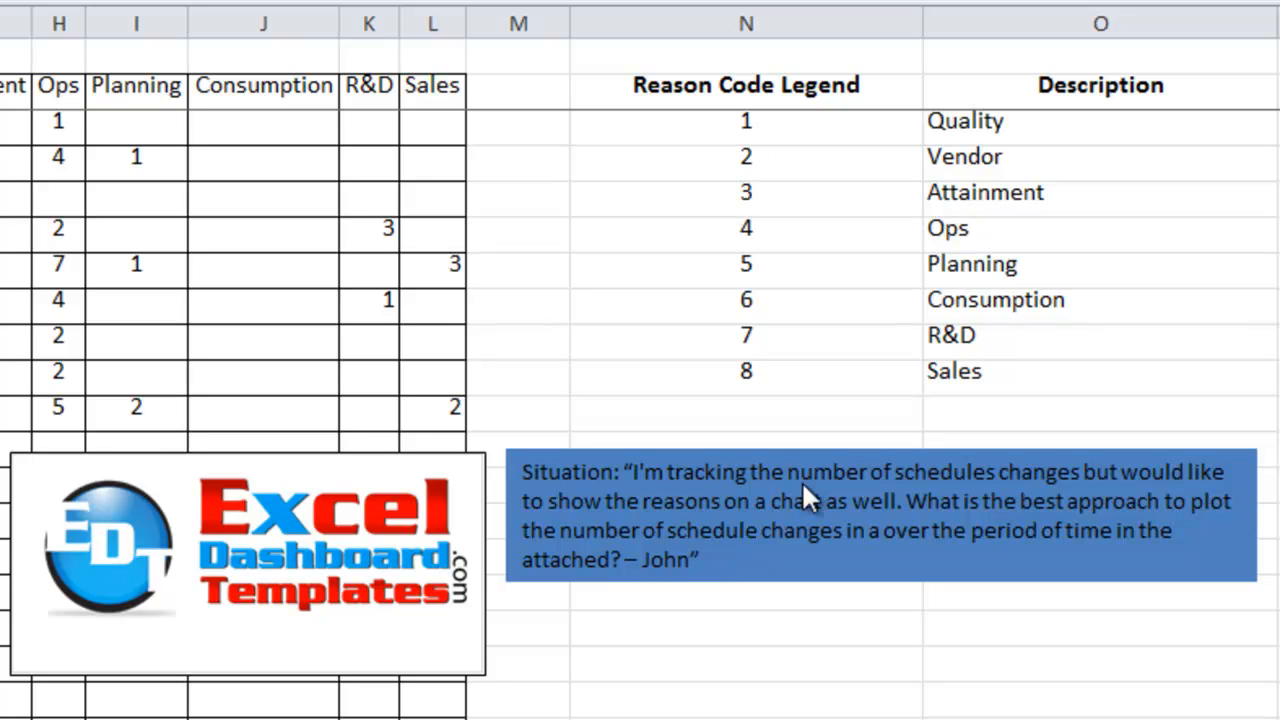
mouse_move(810, 513)
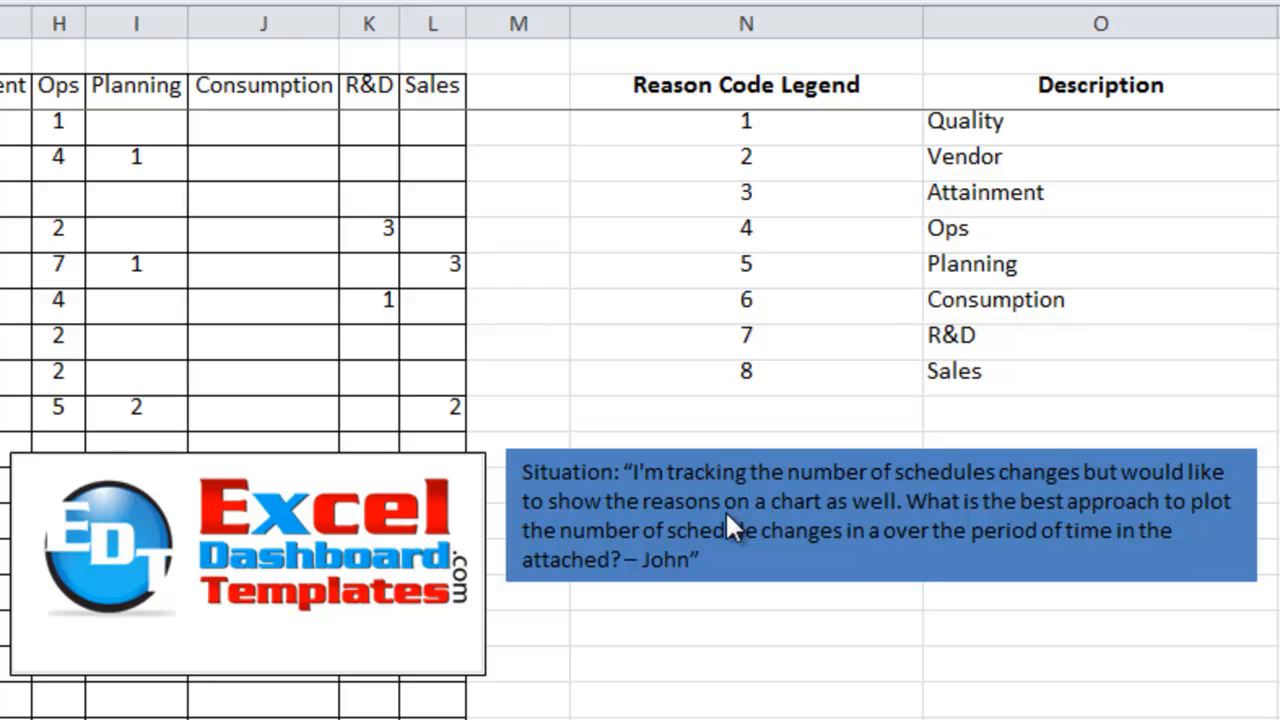
mouse_move(1068, 530)
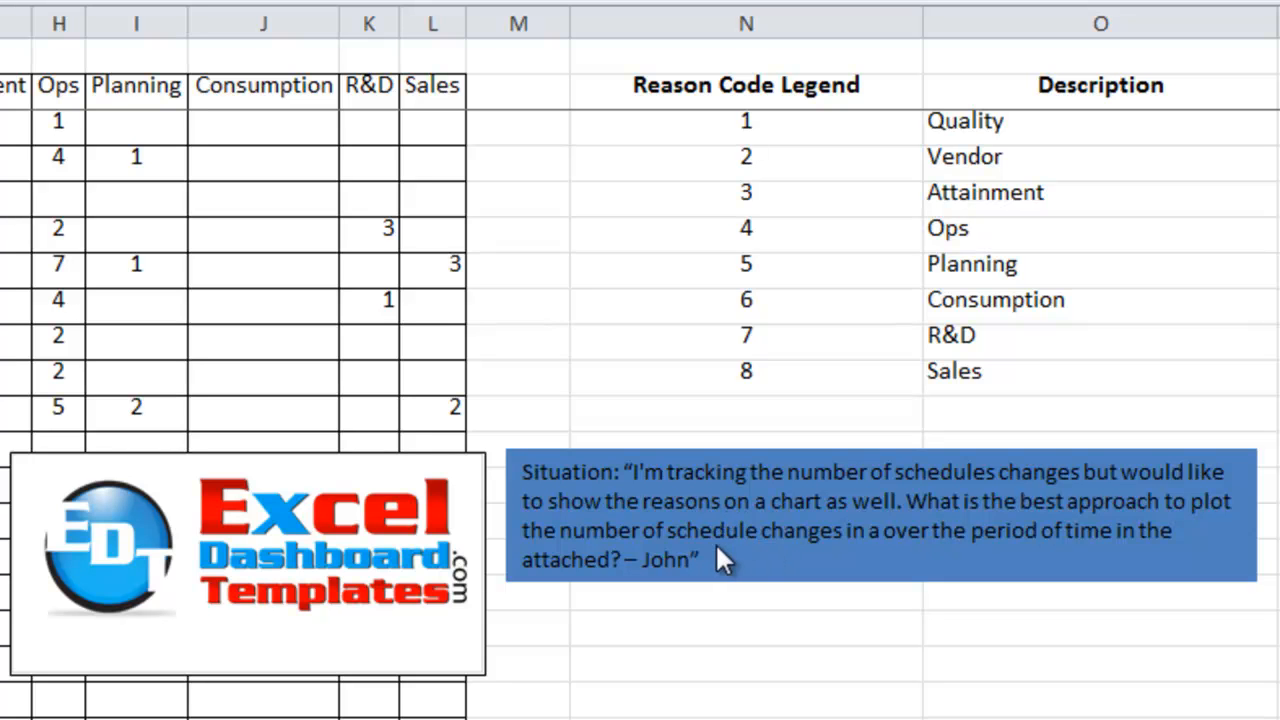
mouse_move(932, 560)
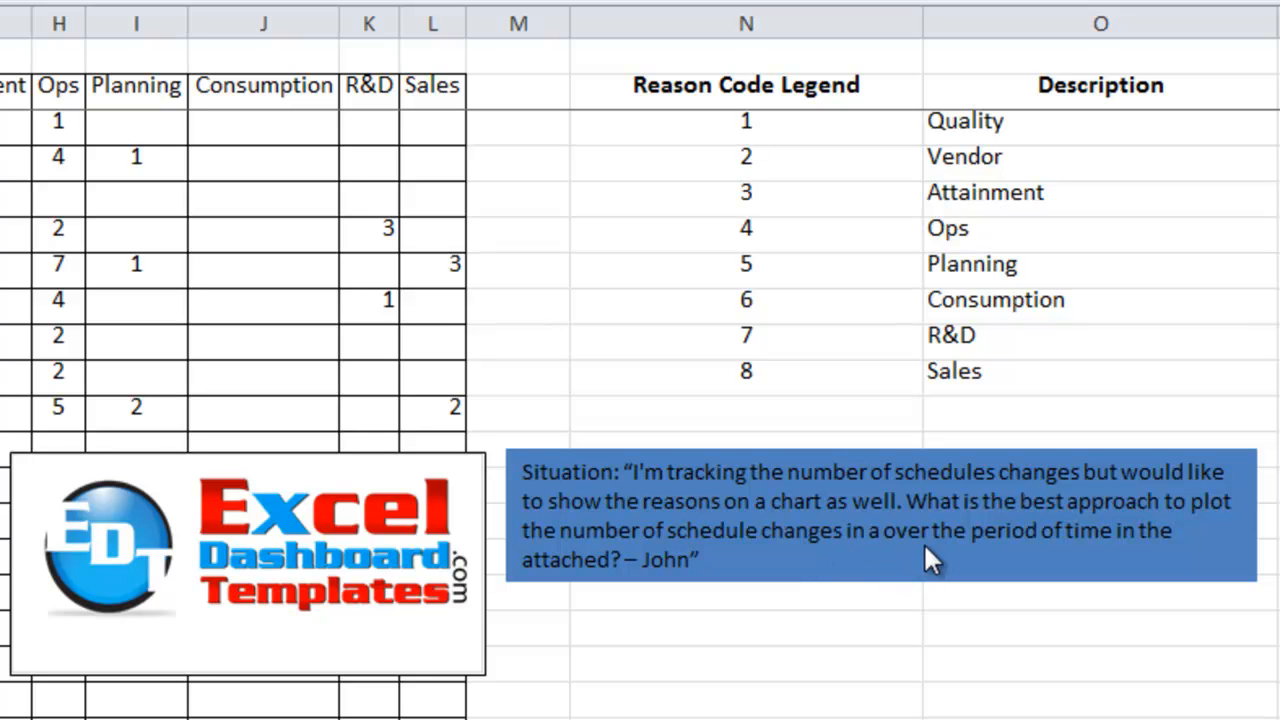
mouse_move(963, 558)
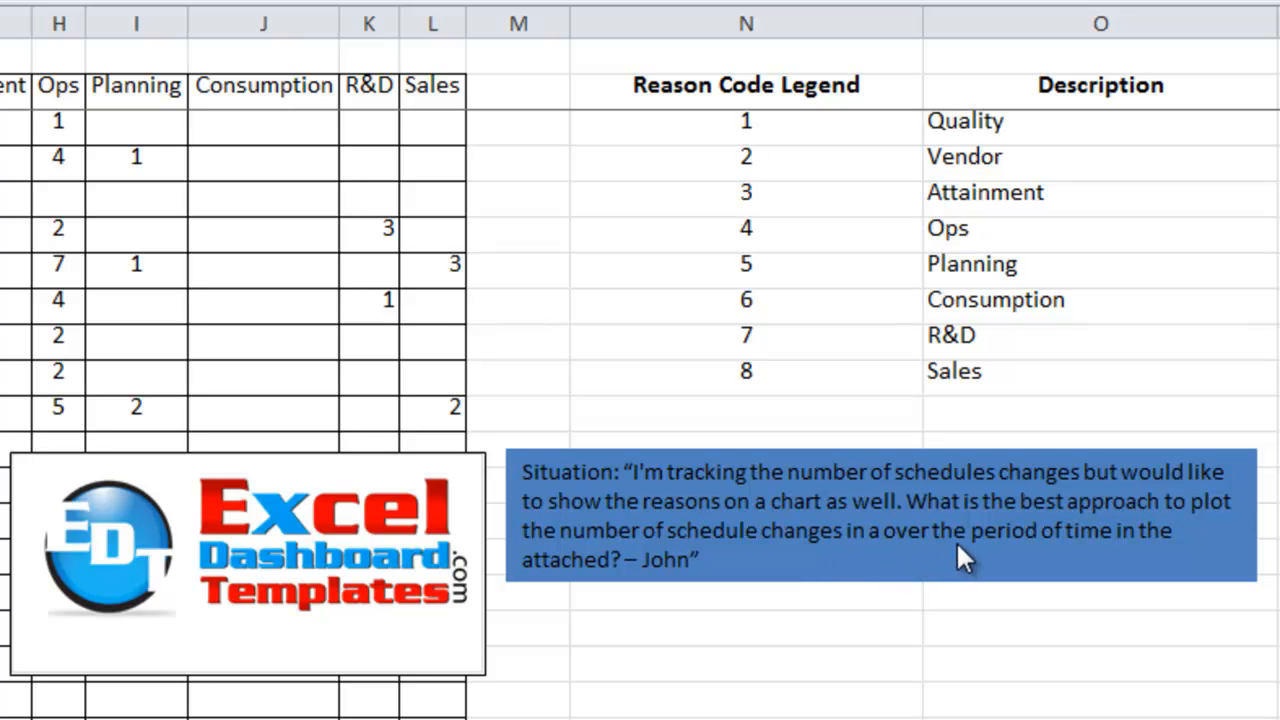
scroll(left, 3)
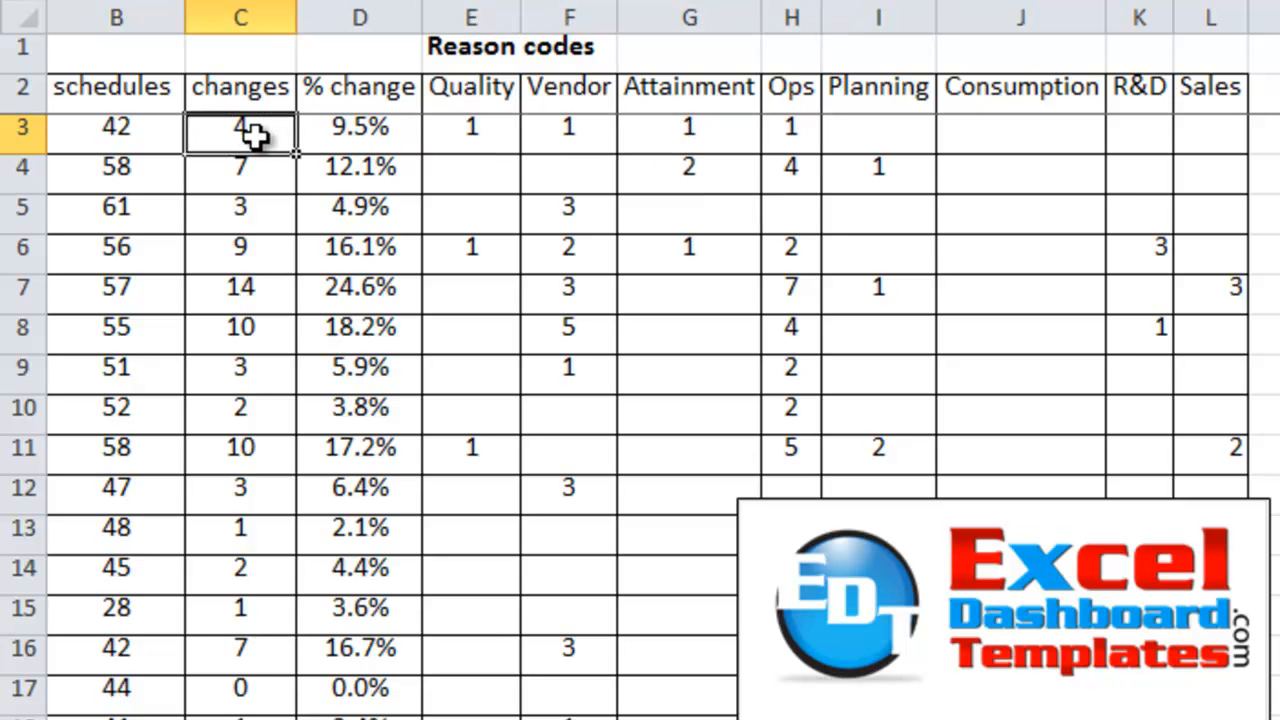
text(=SUM(E3:L3)
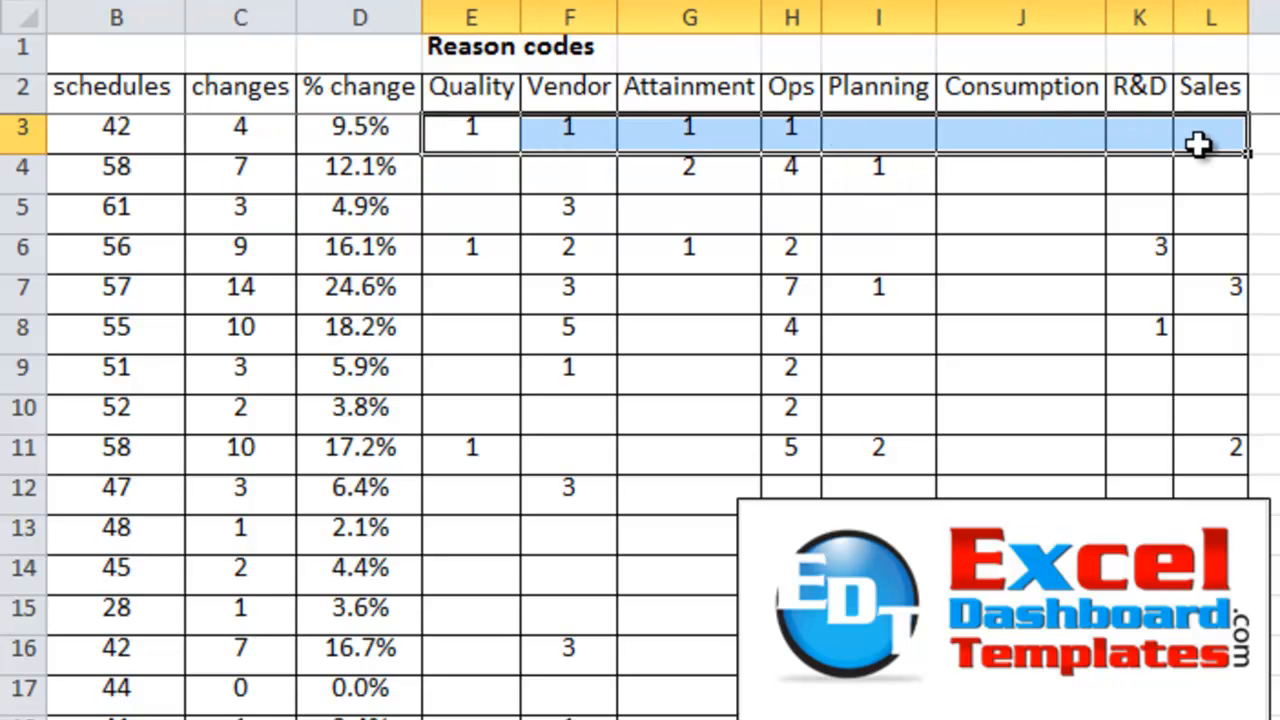
mouse_move(748, 238)
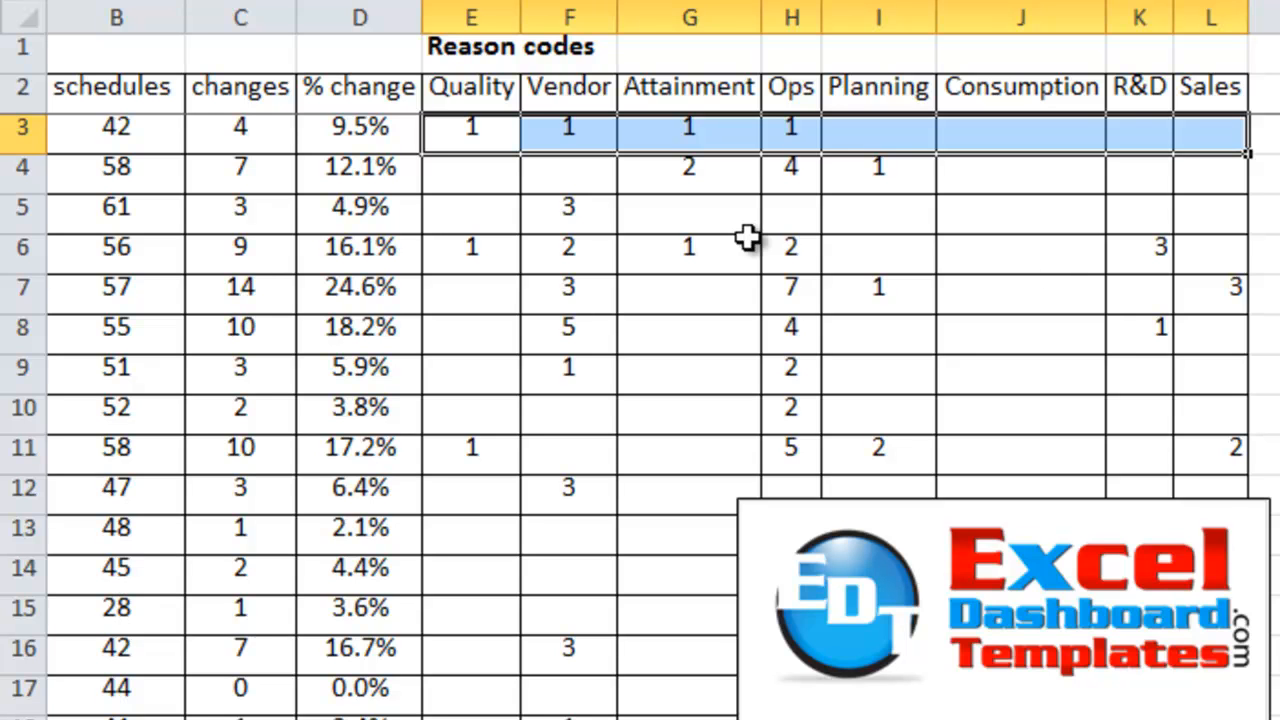
mouse_move(497, 173)
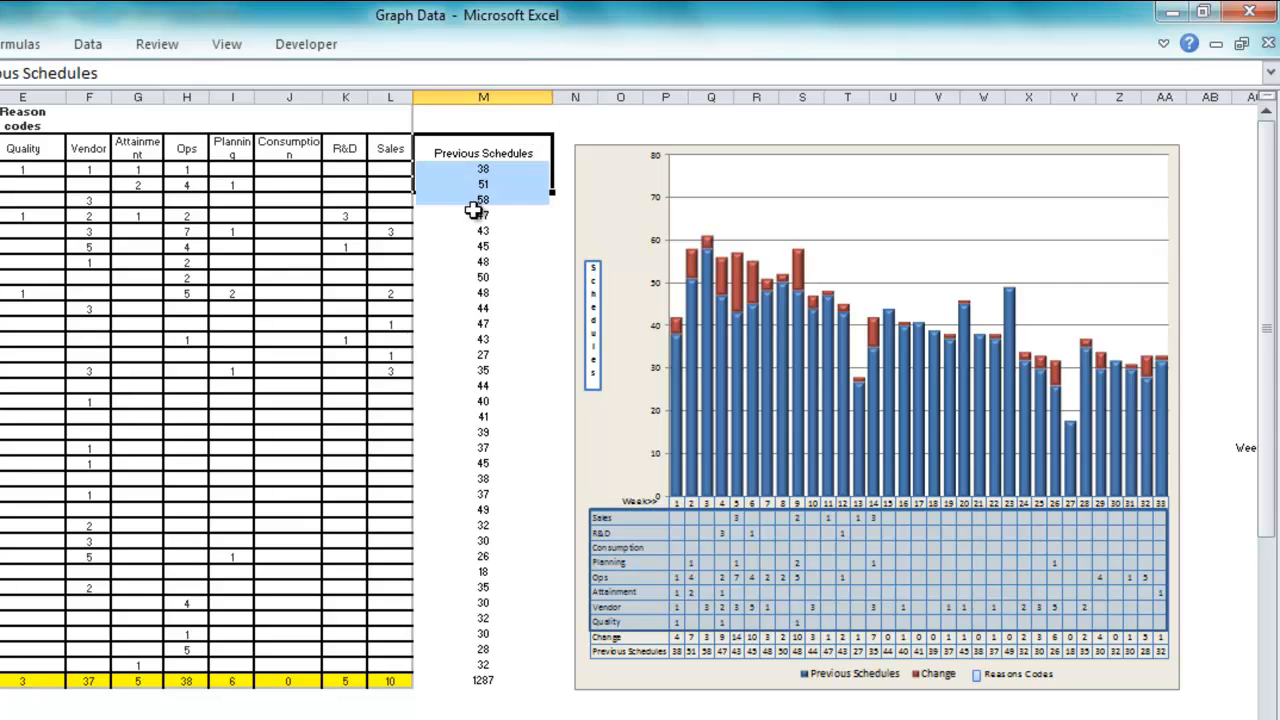
Step: In the Graph Data workbook, check M3's reference for week 1 Previous Schedules
click(483, 170)
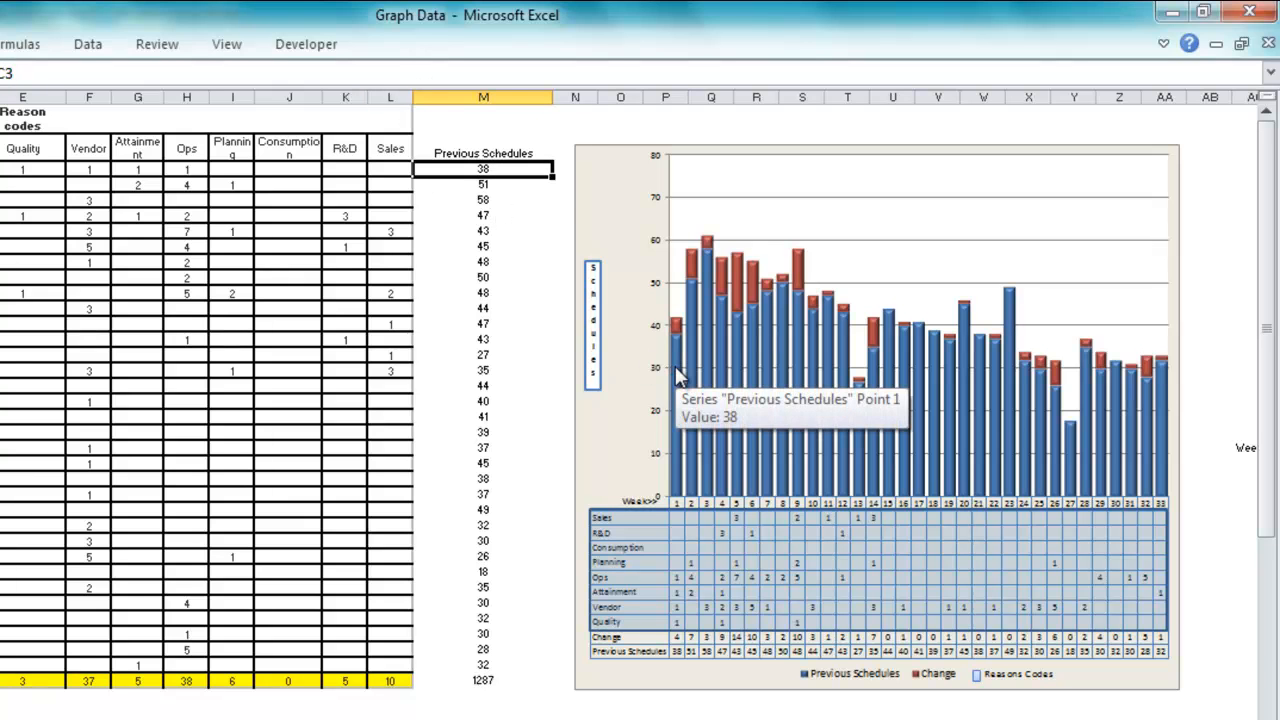
mouse_move(678, 332)
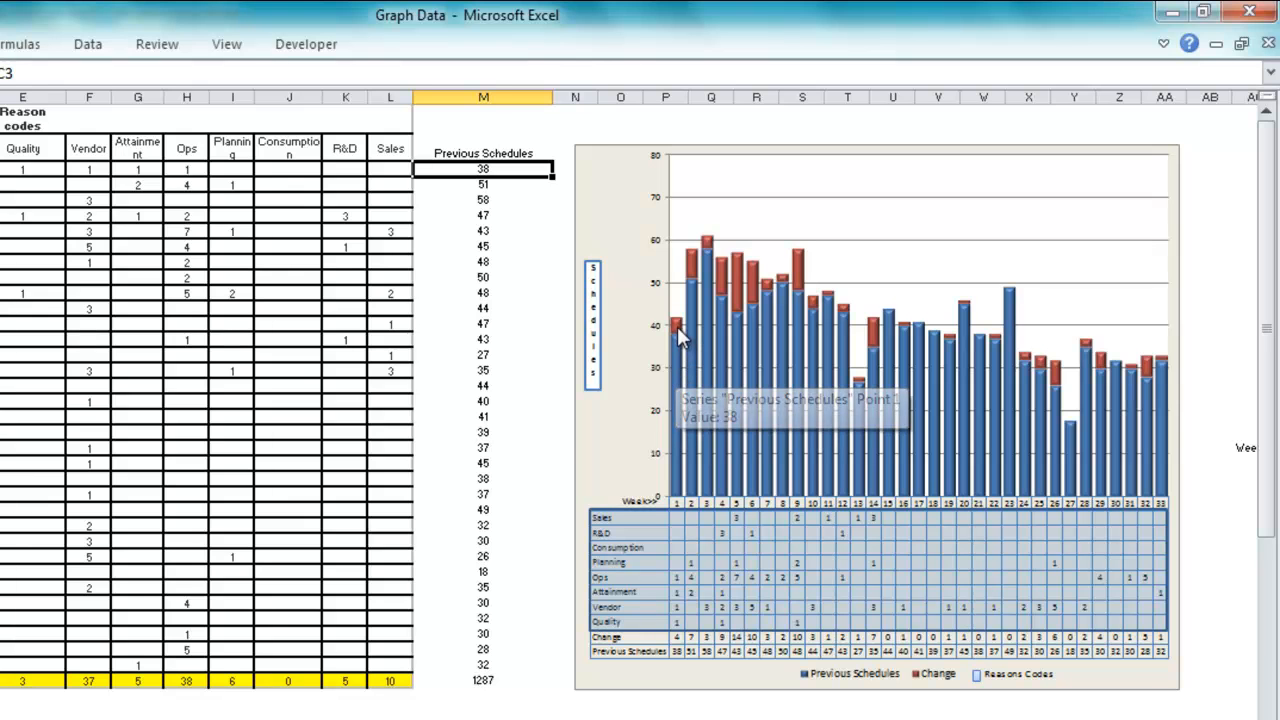
mouse_move(725, 290)
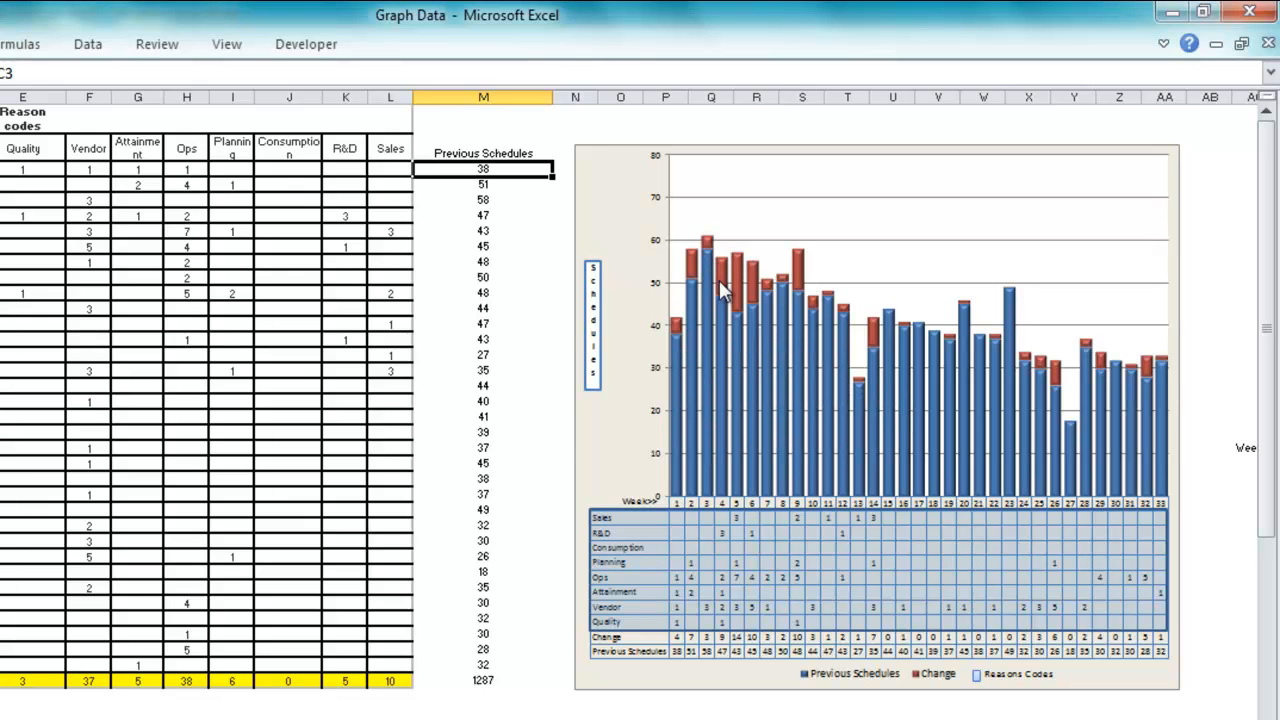
mouse_move(1025, 428)
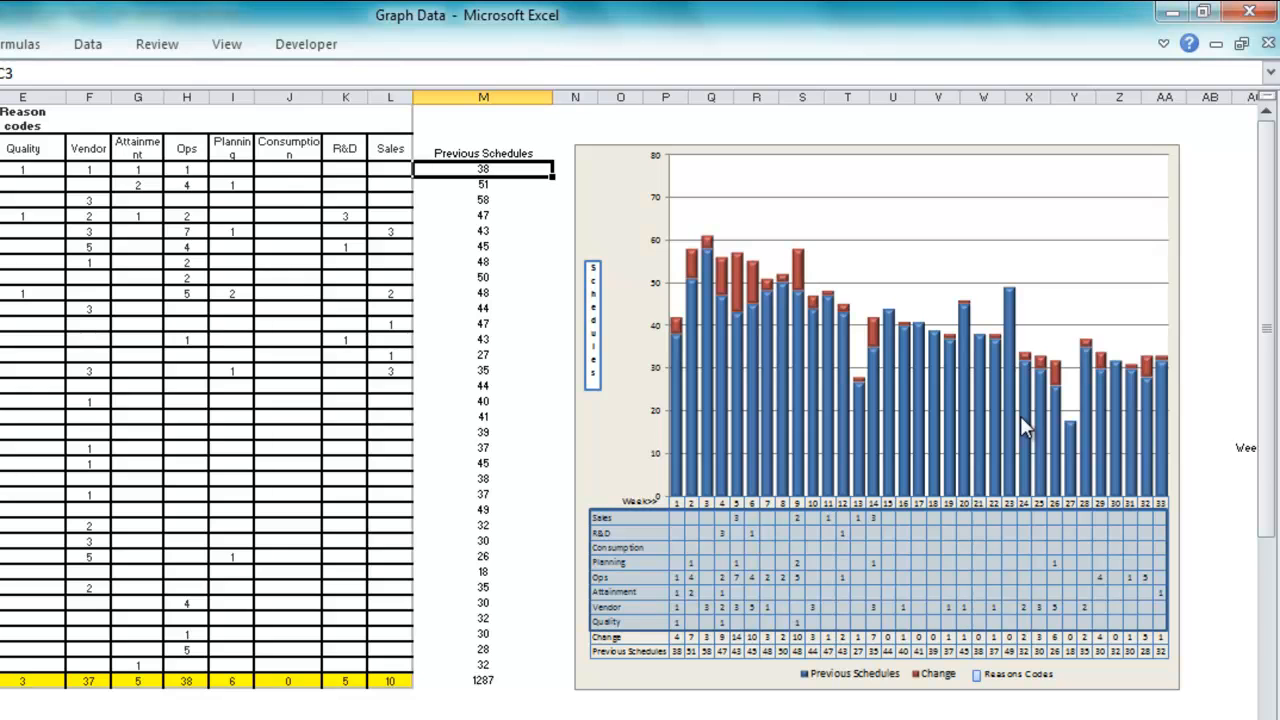
mouse_move(680, 582)
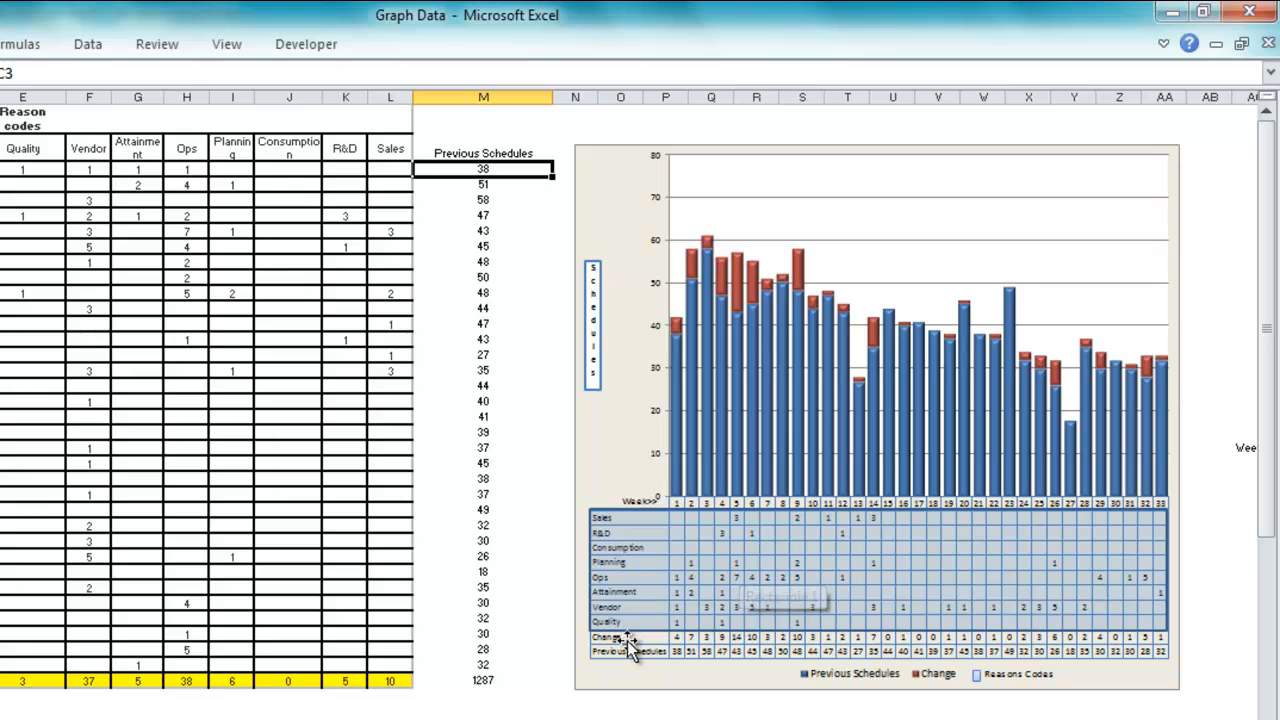
mouse_move(970, 355)
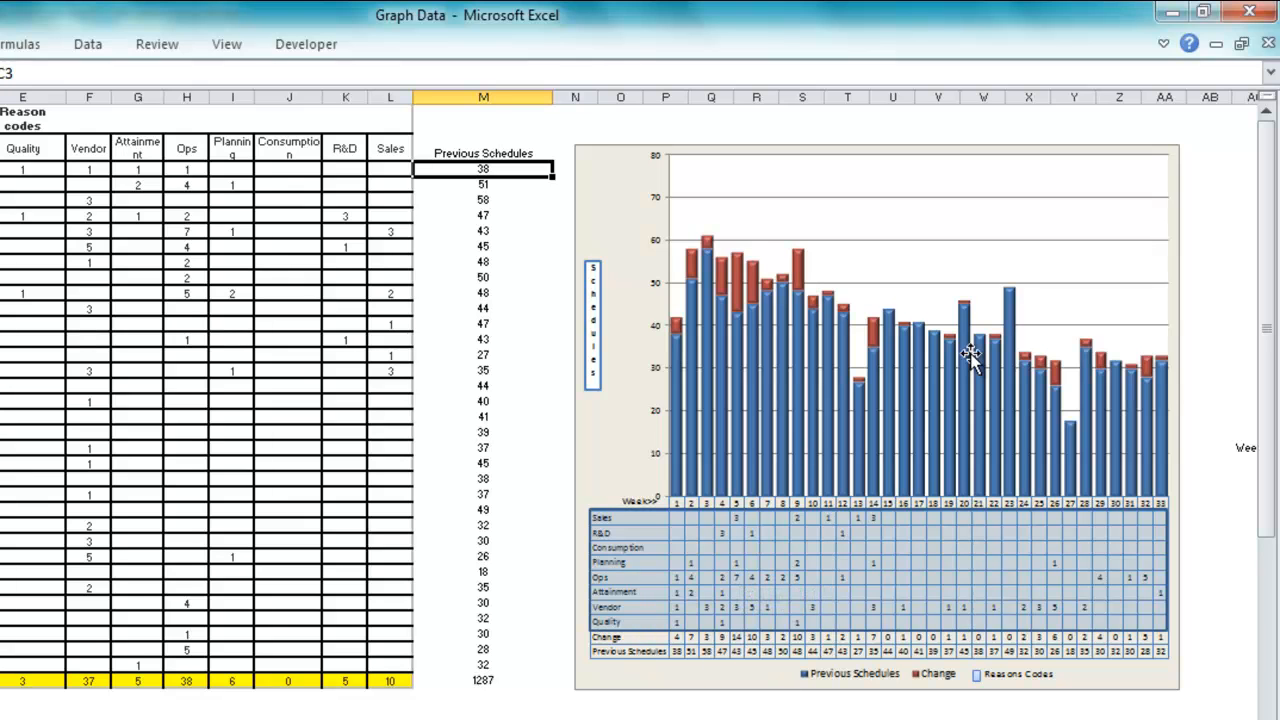
mouse_move(720, 335)
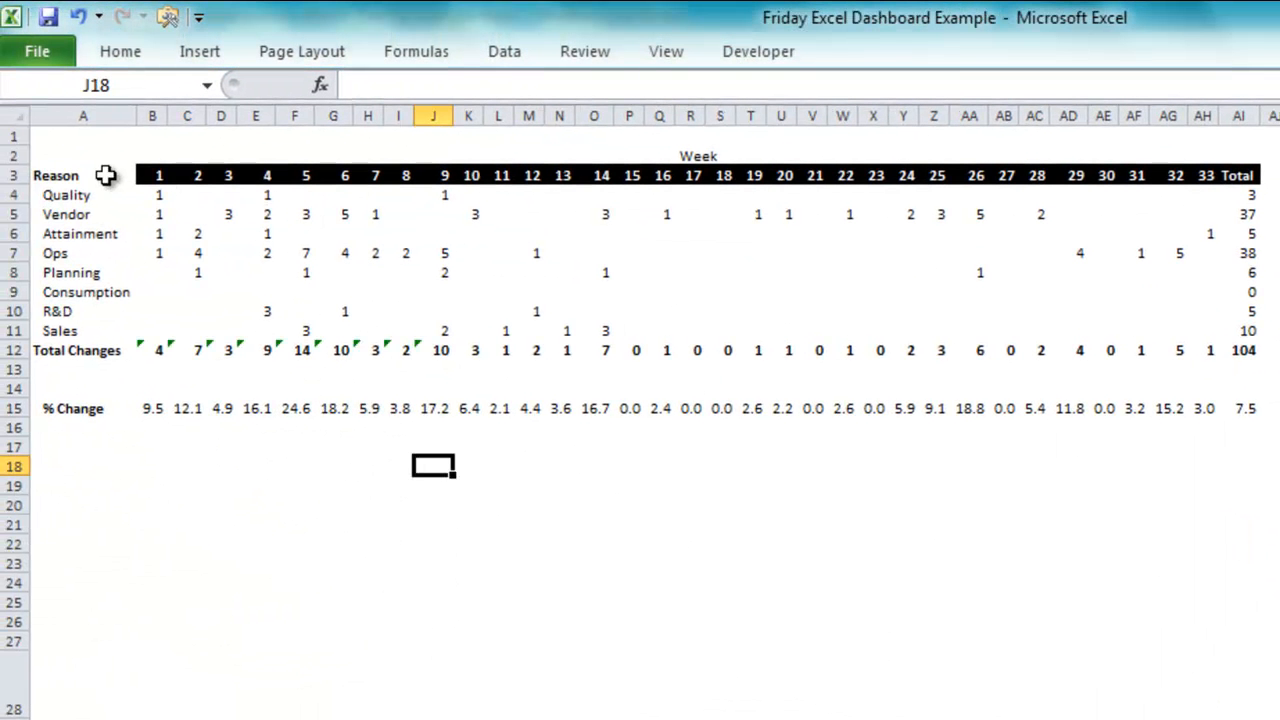
Step: Select the weekly reason table, then the Chart 1 by REASON block in AL:AN
drag(56, 175, 1240, 418)
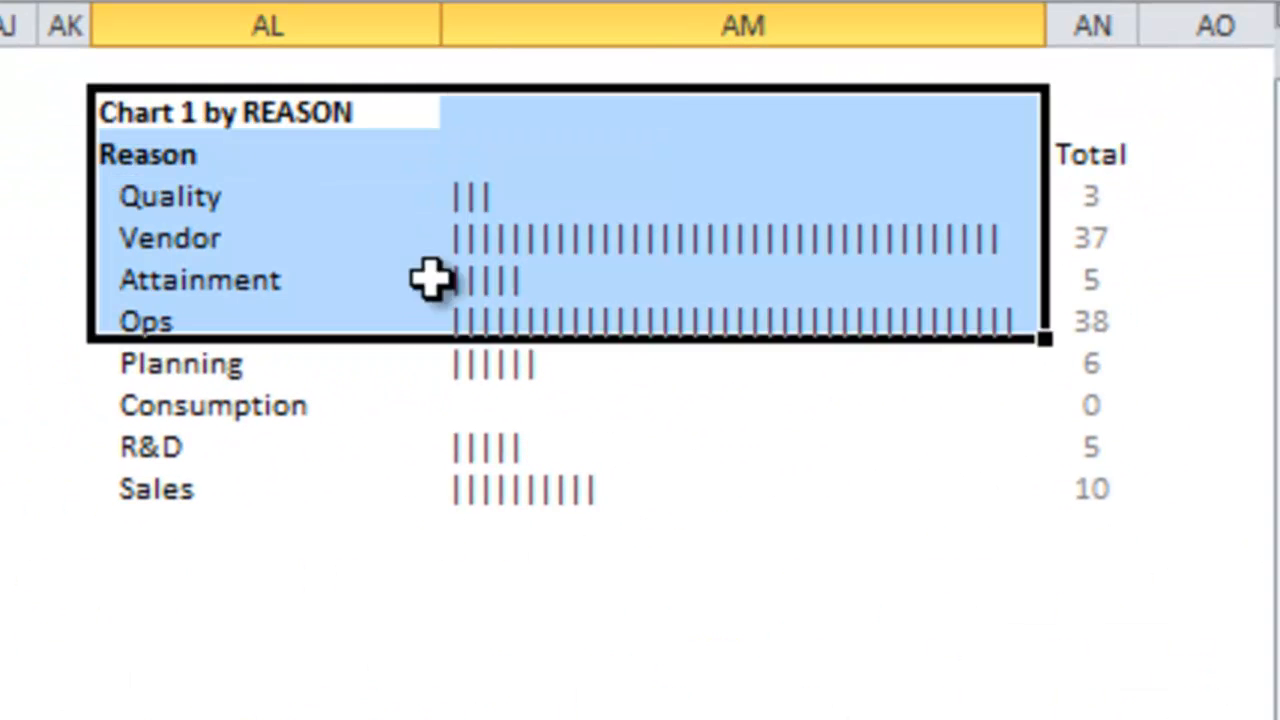
drag(1045, 340, 1045, 535)
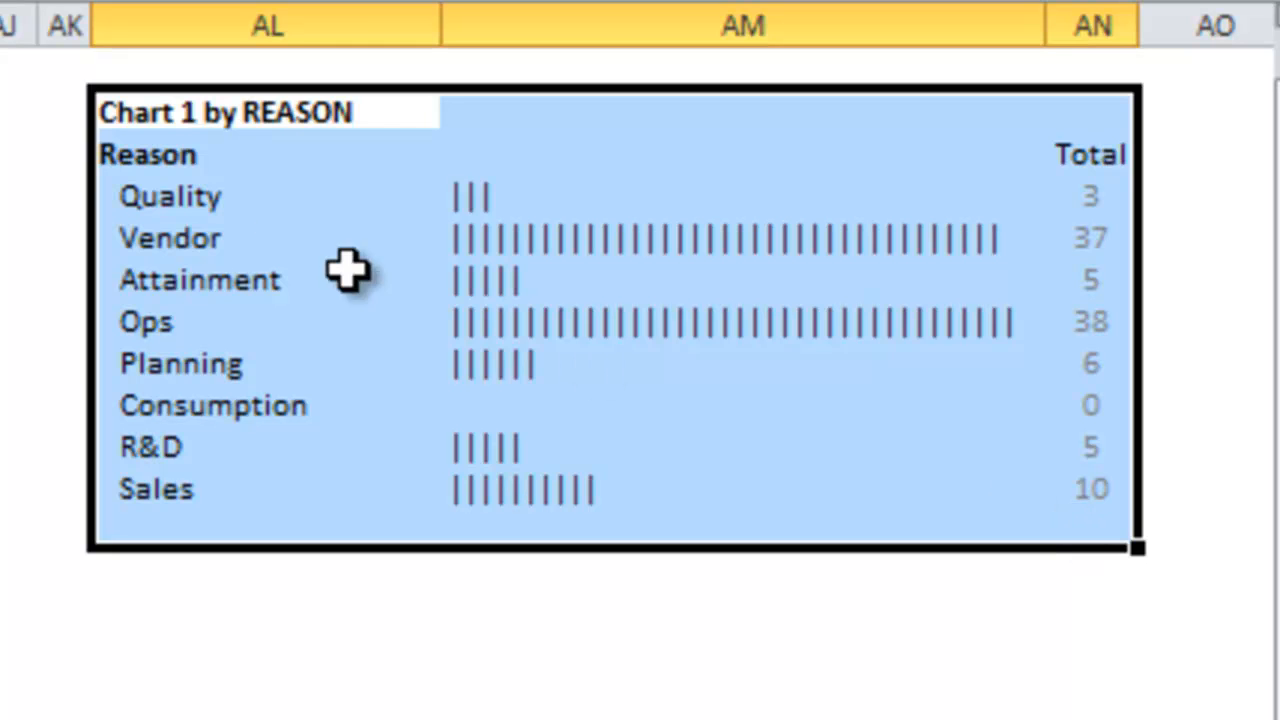
mouse_move(262, 355)
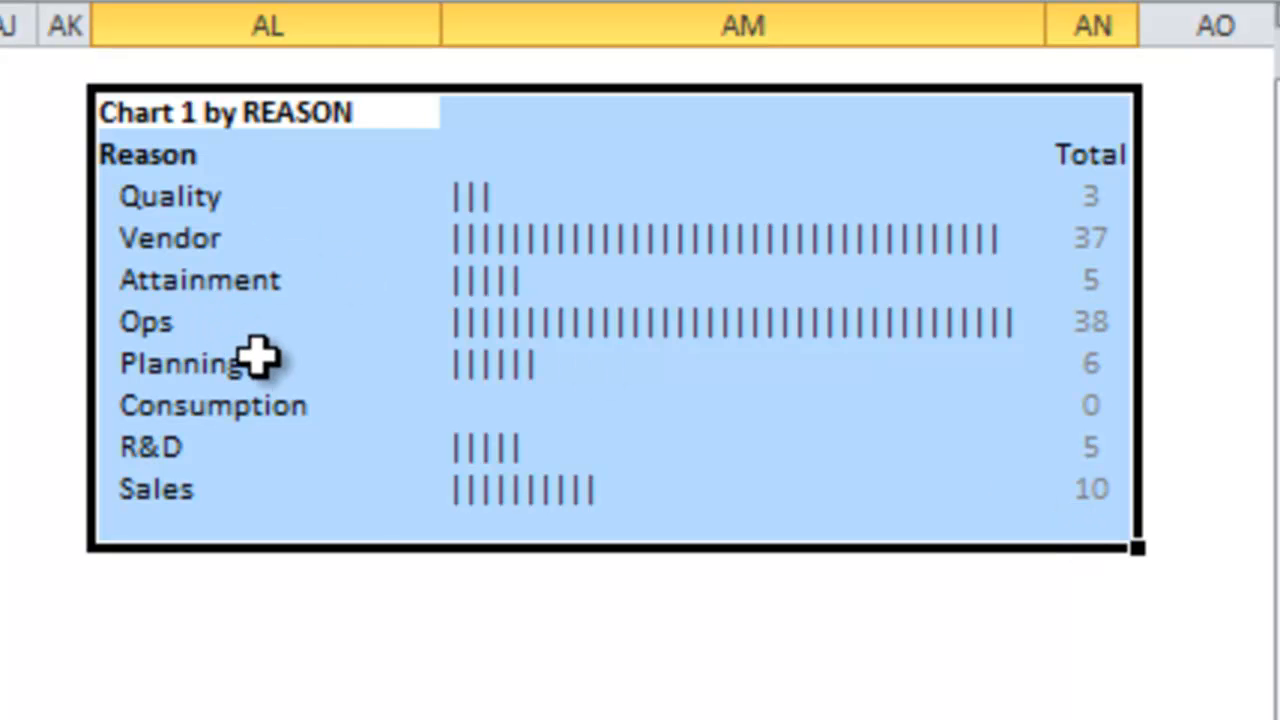
mouse_move(367, 500)
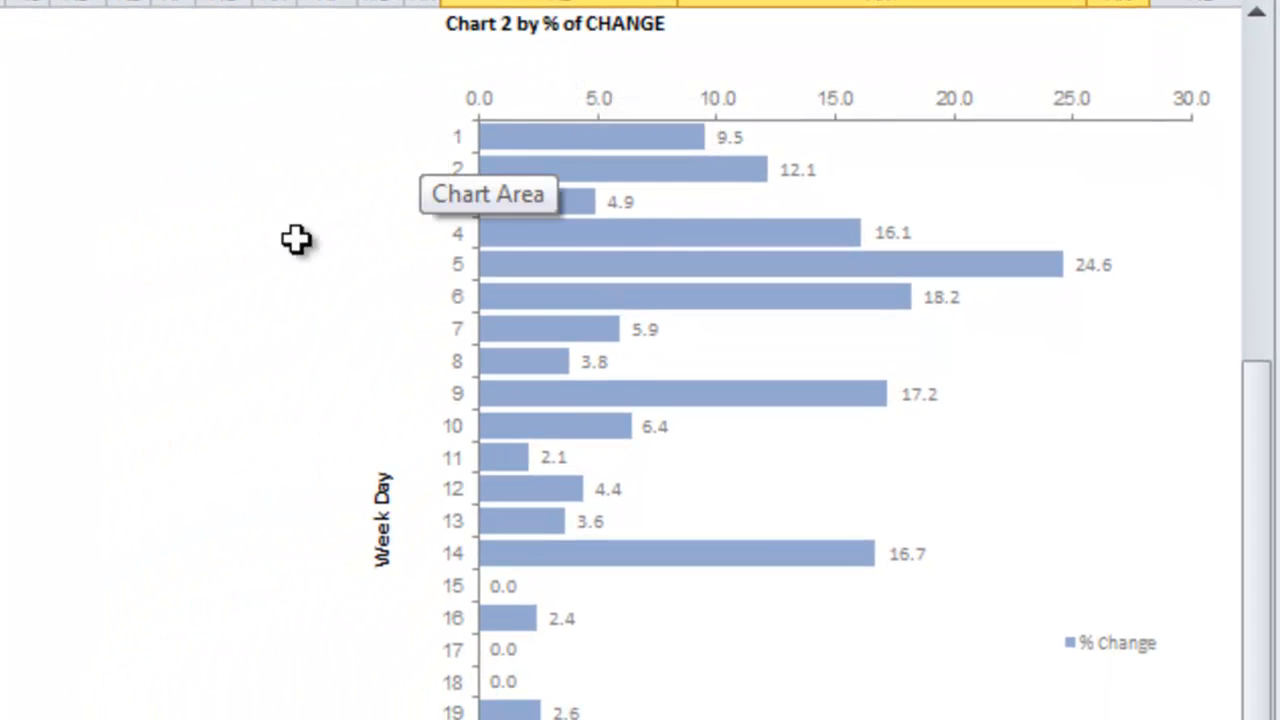
mouse_move(690, 330)
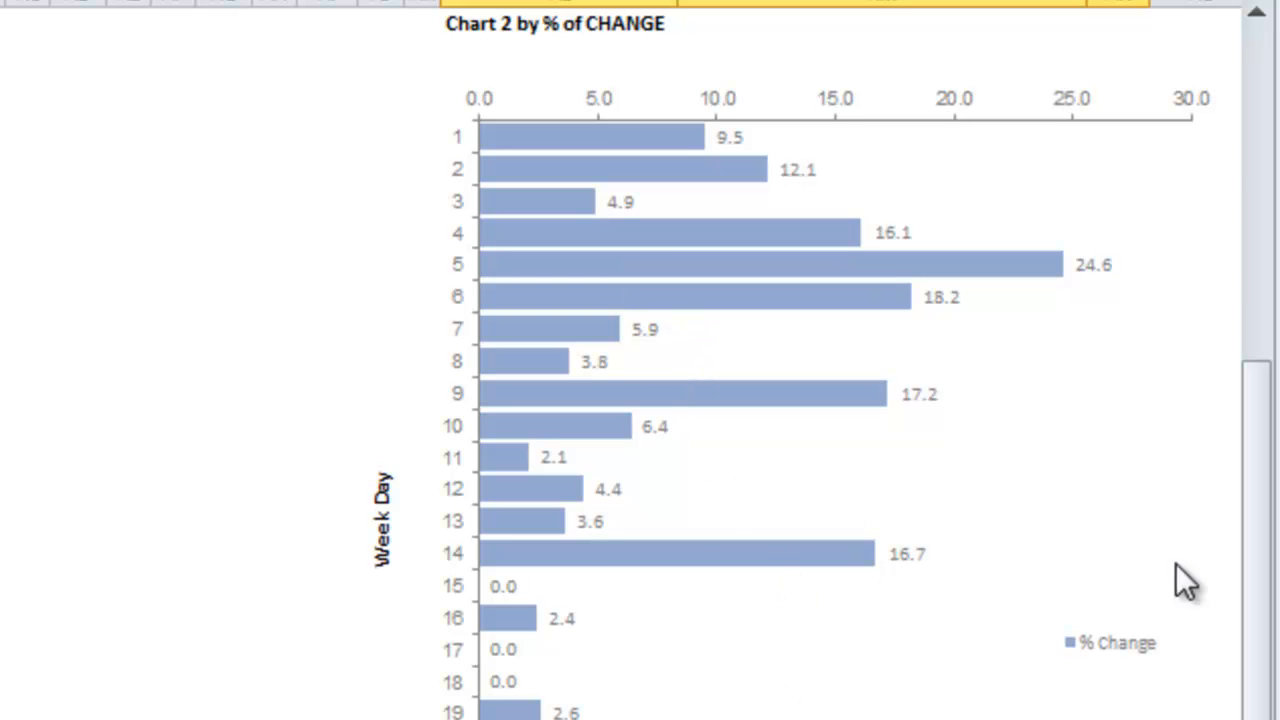
mouse_move(950, 230)
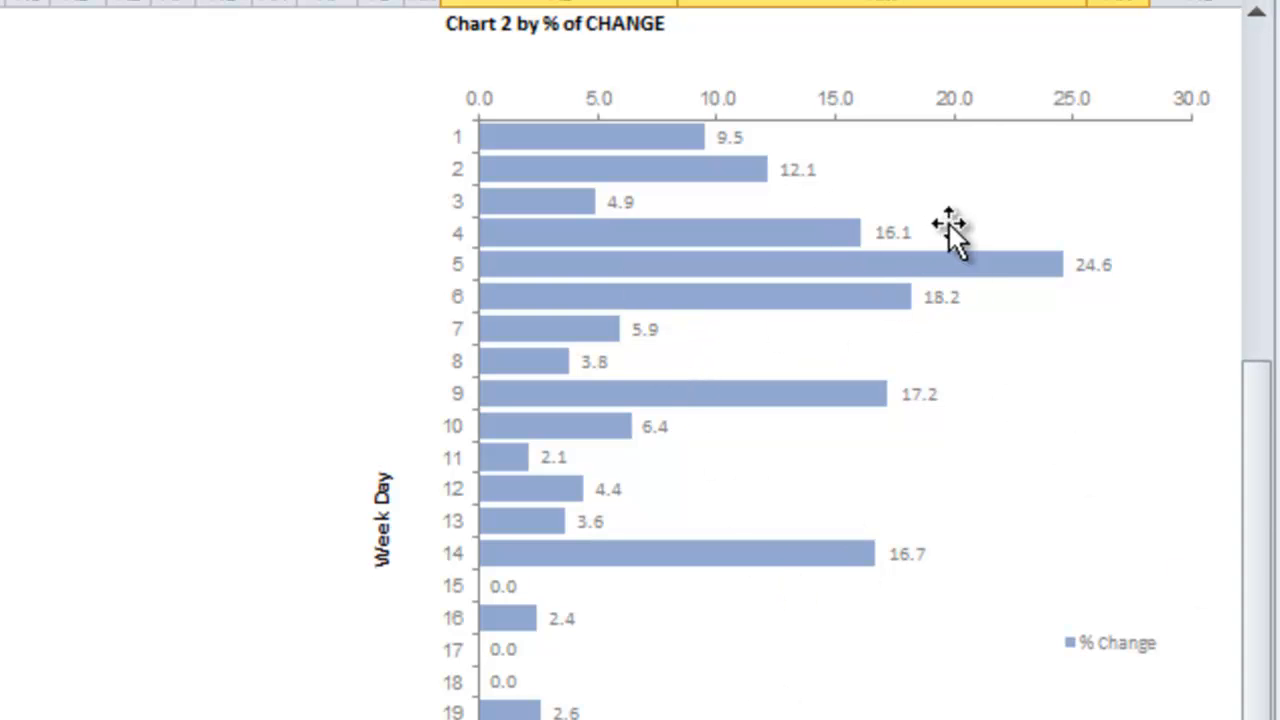
mouse_move(740, 150)
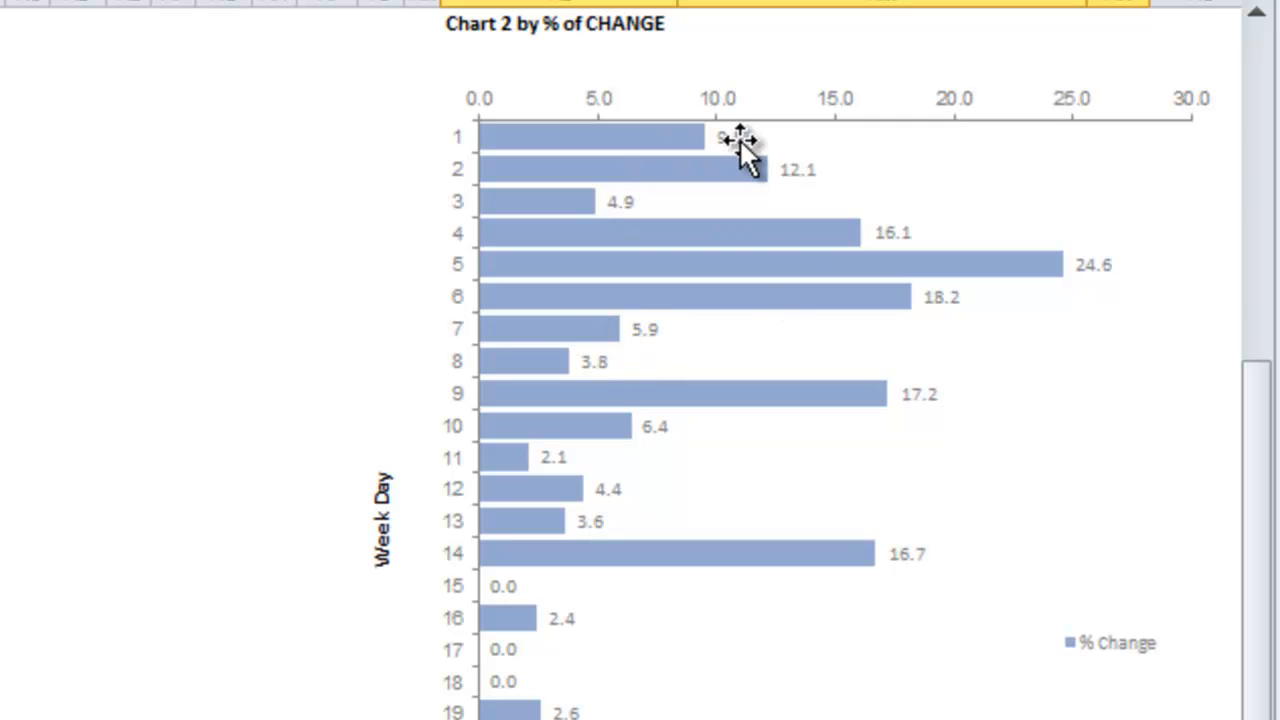
mouse_move(900, 290)
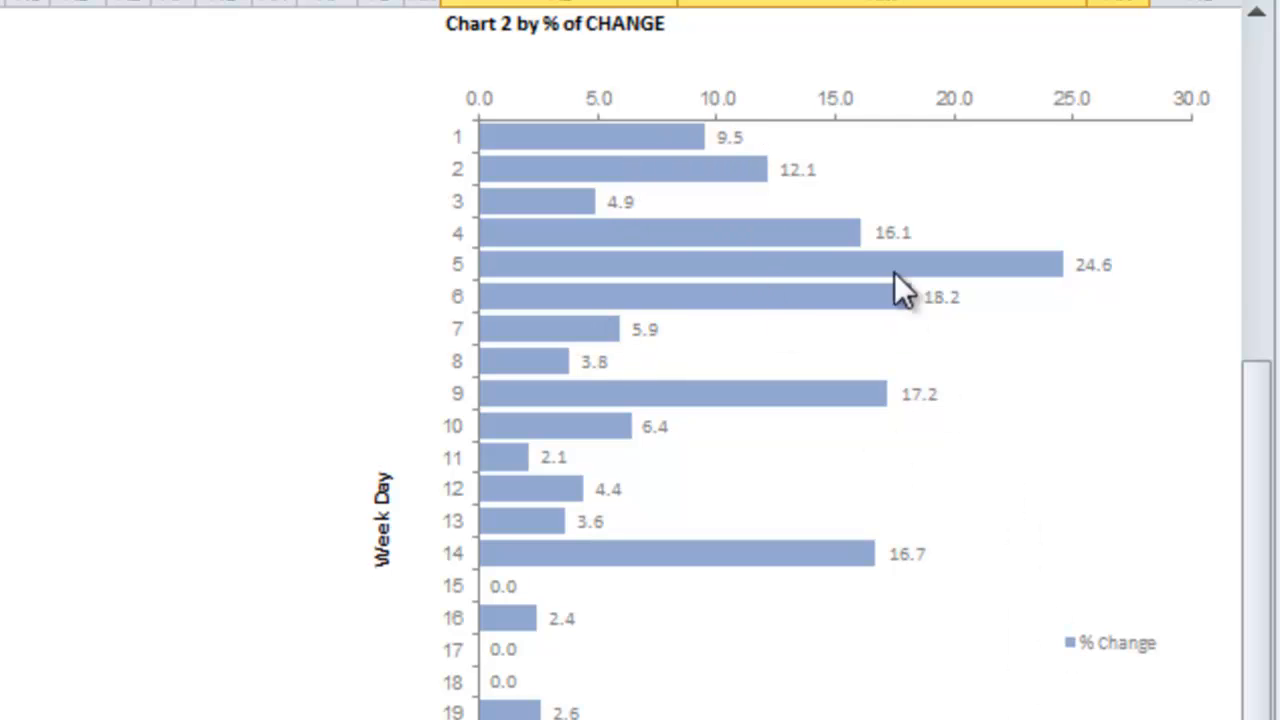
mouse_move(1030, 280)
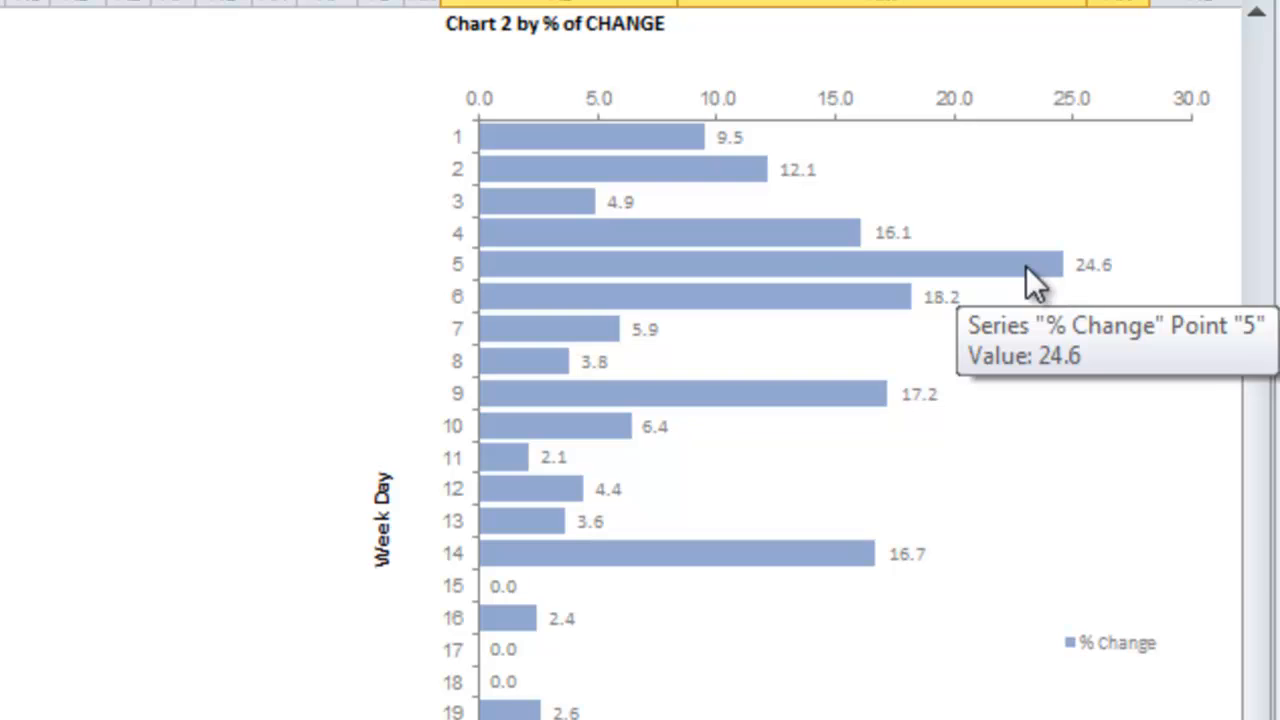
mouse_move(1258, 578)
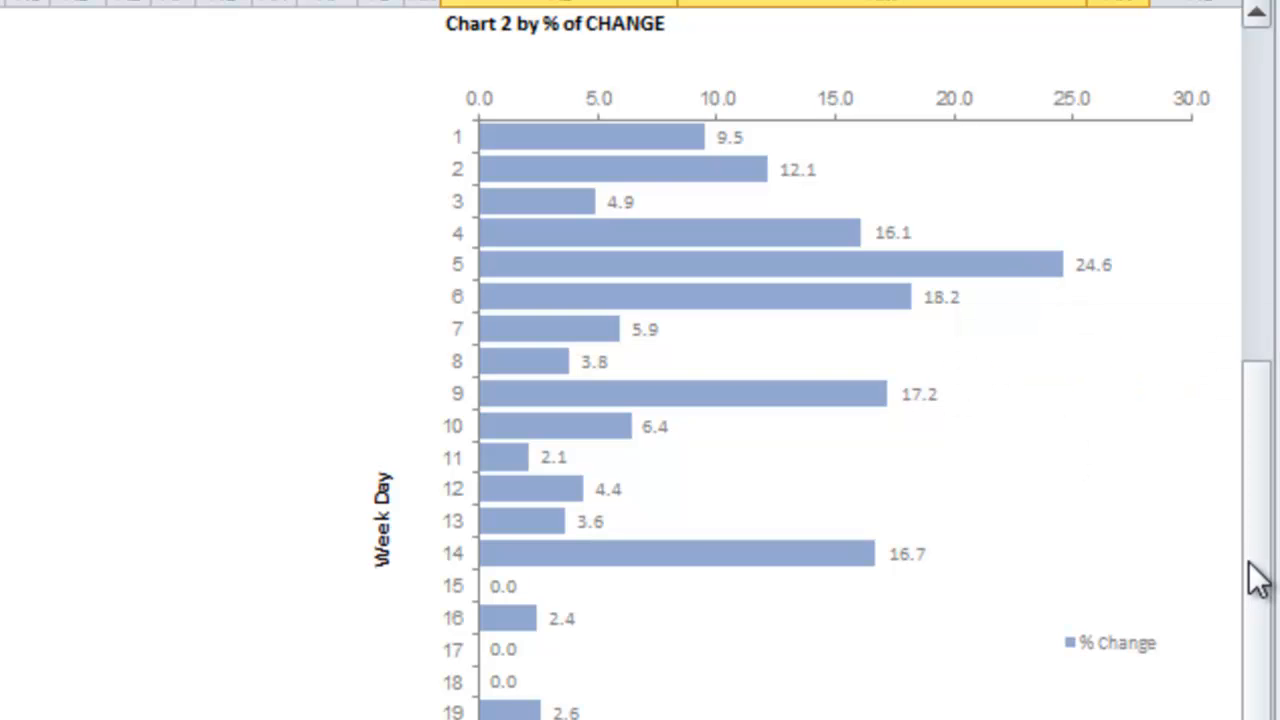
scroll(up, 3)
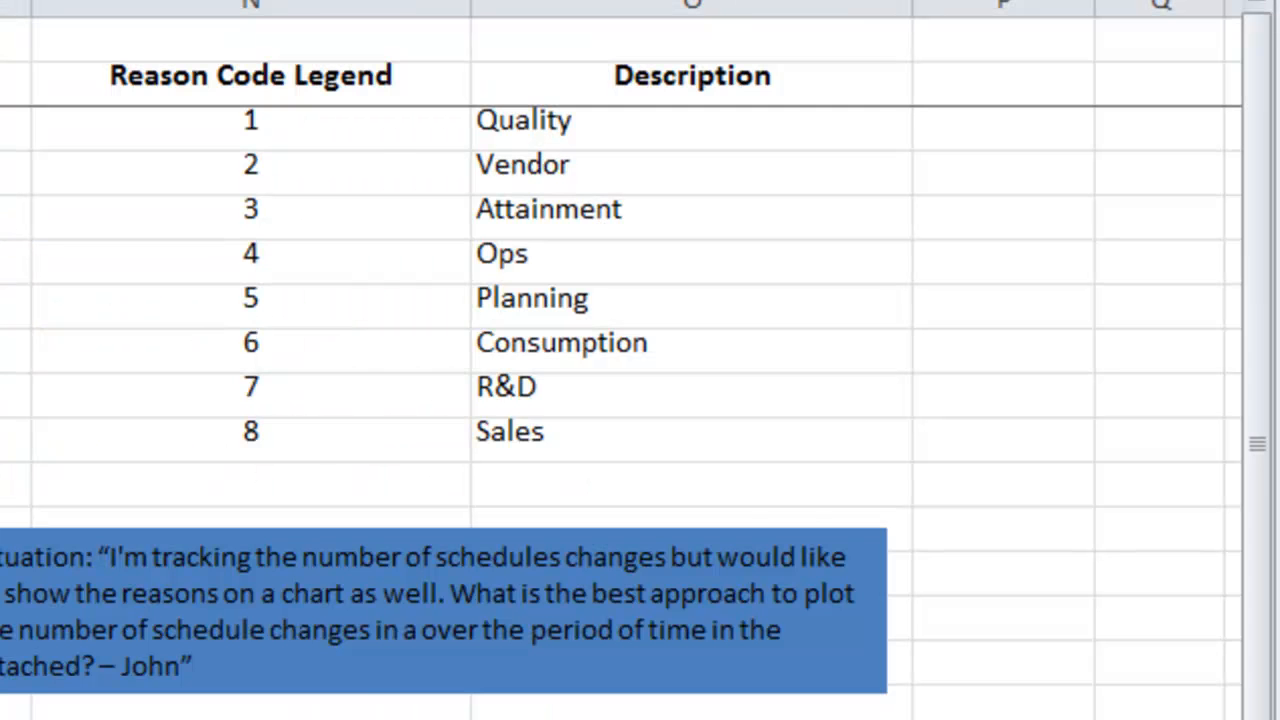
Step: Scroll past the Reason Code Legend to the weekly per-reason line chart
scroll(left, 3)
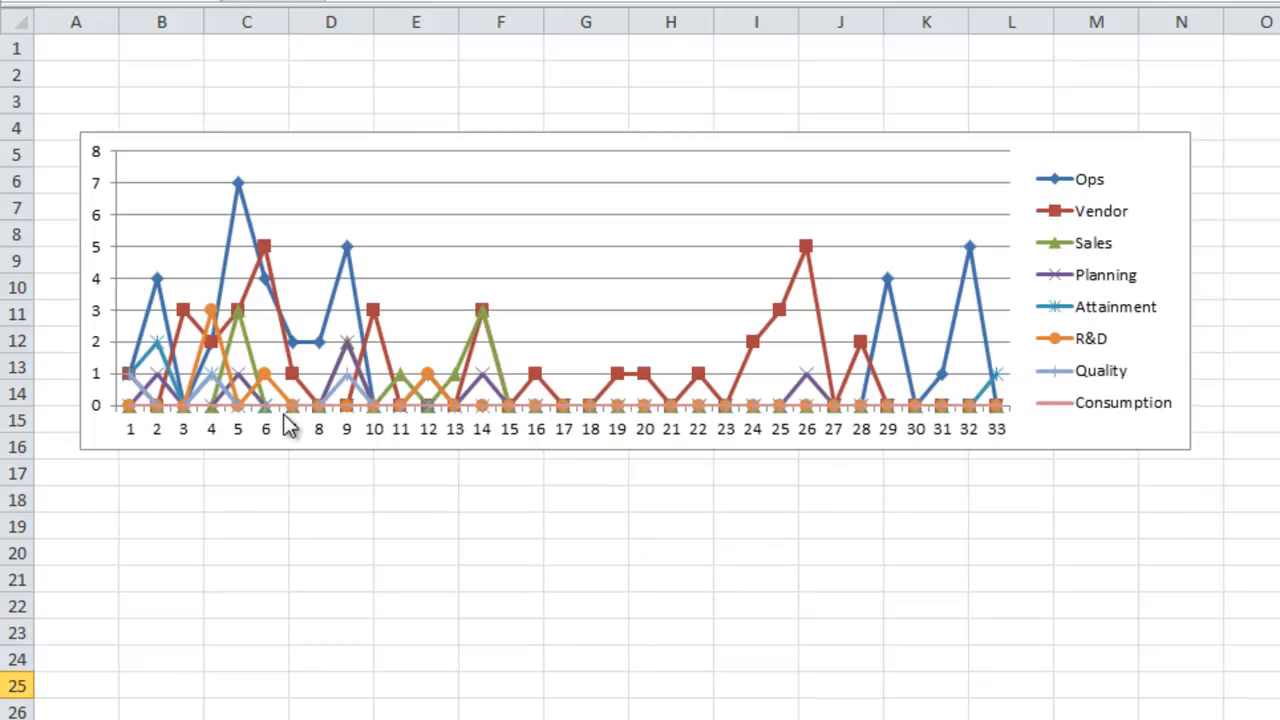
mouse_move(287, 420)
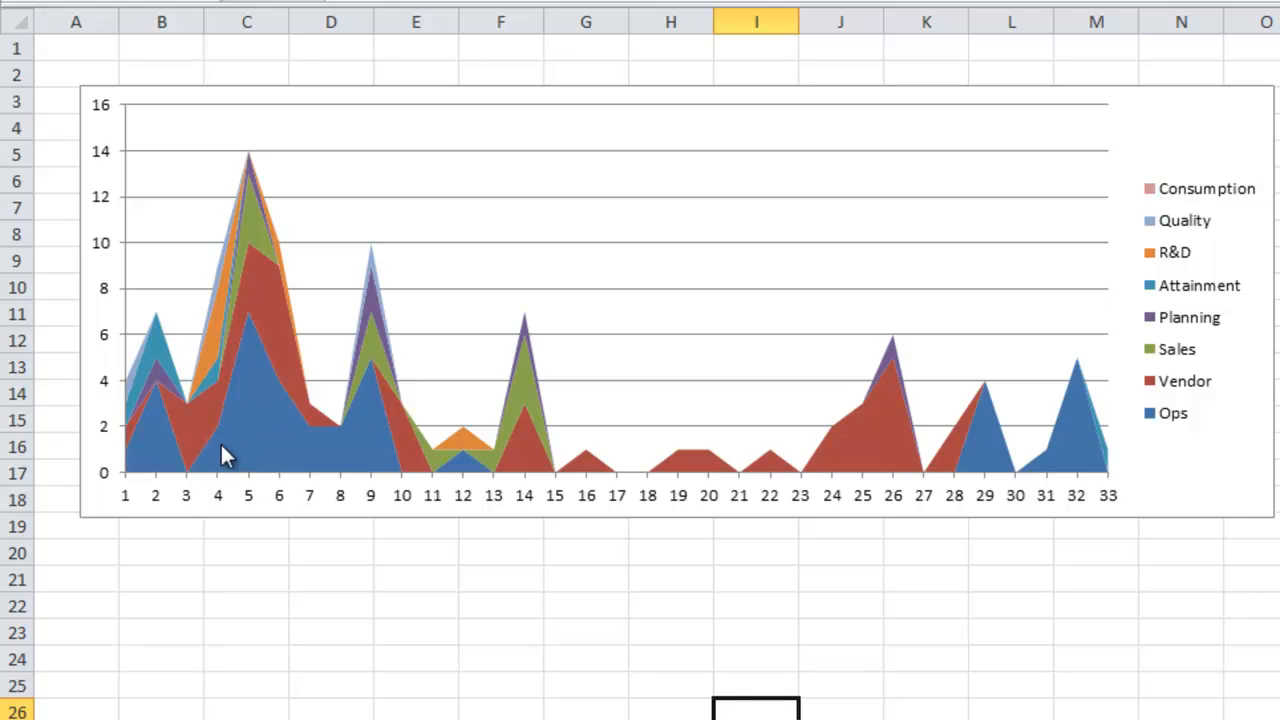
mouse_move(222, 455)
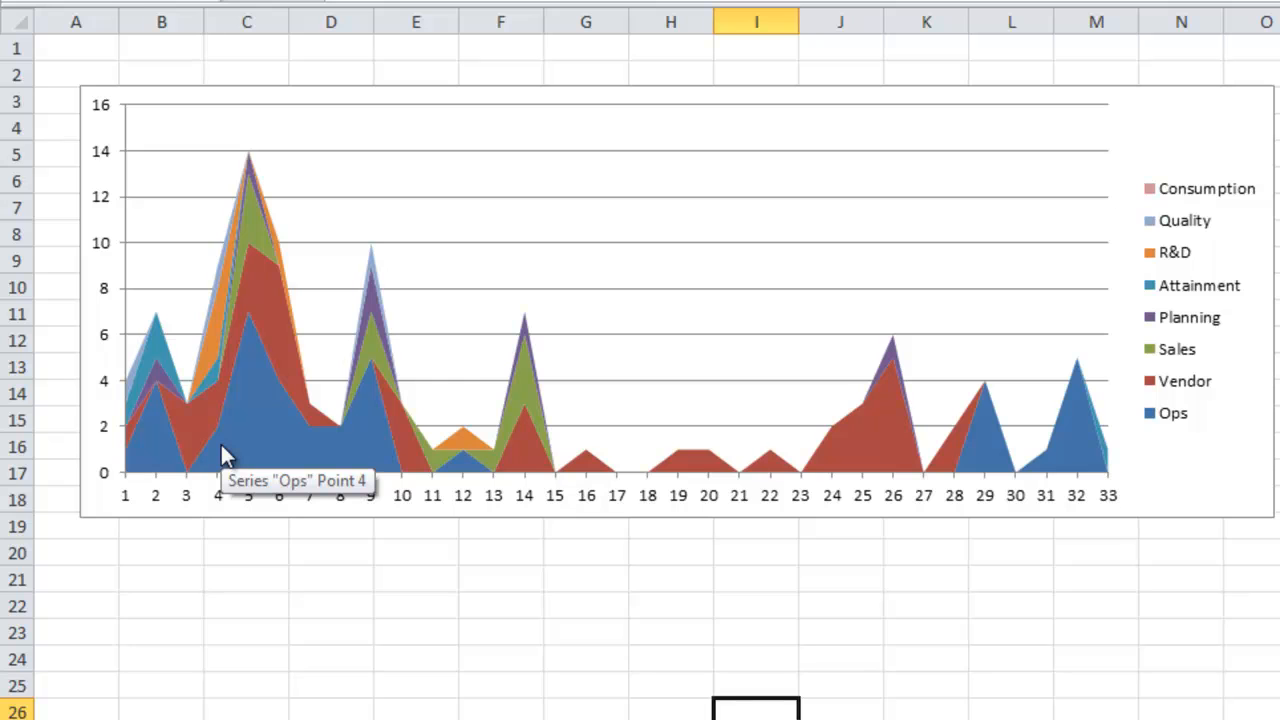
mouse_move(285, 463)
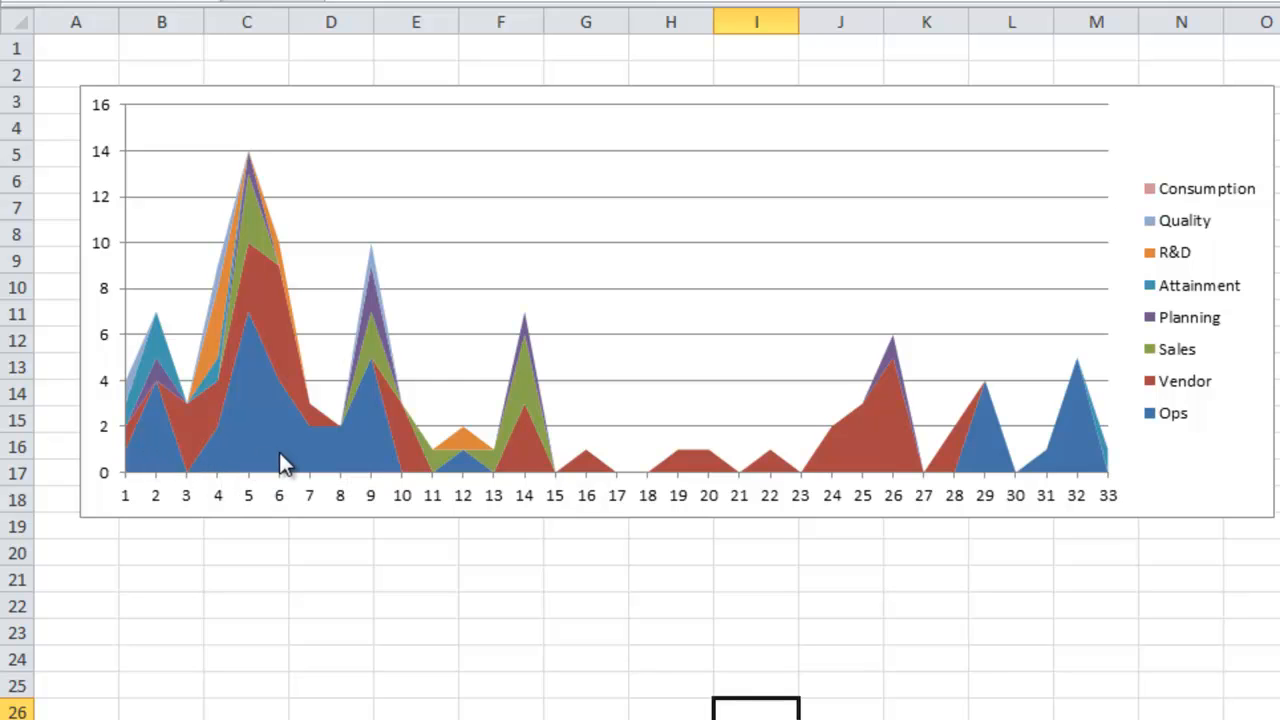
mouse_move(245, 205)
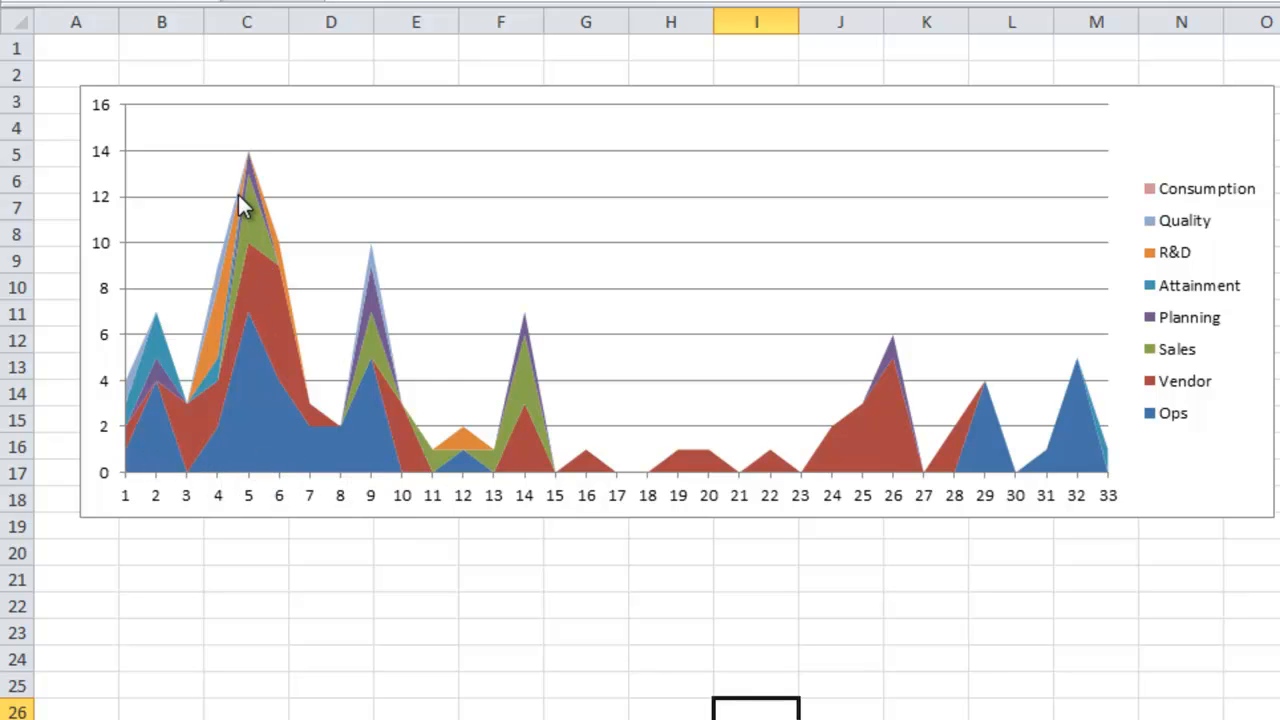
mouse_move(178, 472)
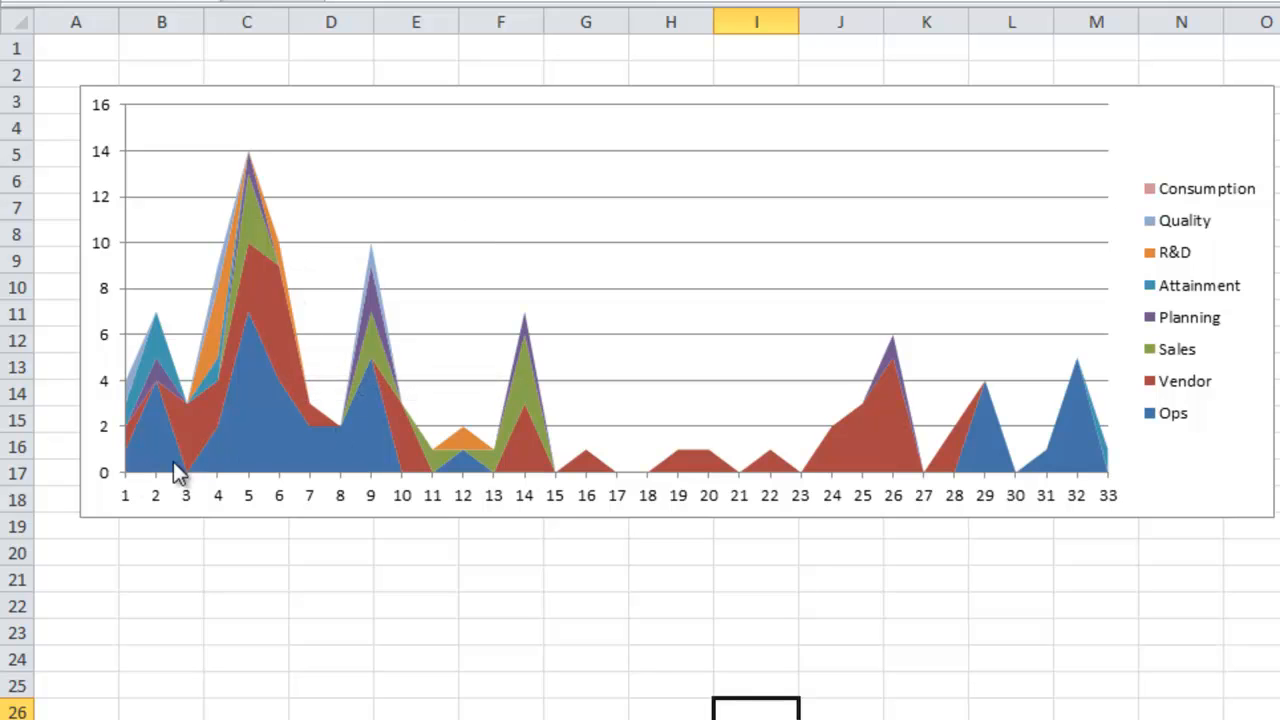
mouse_move(203, 413)
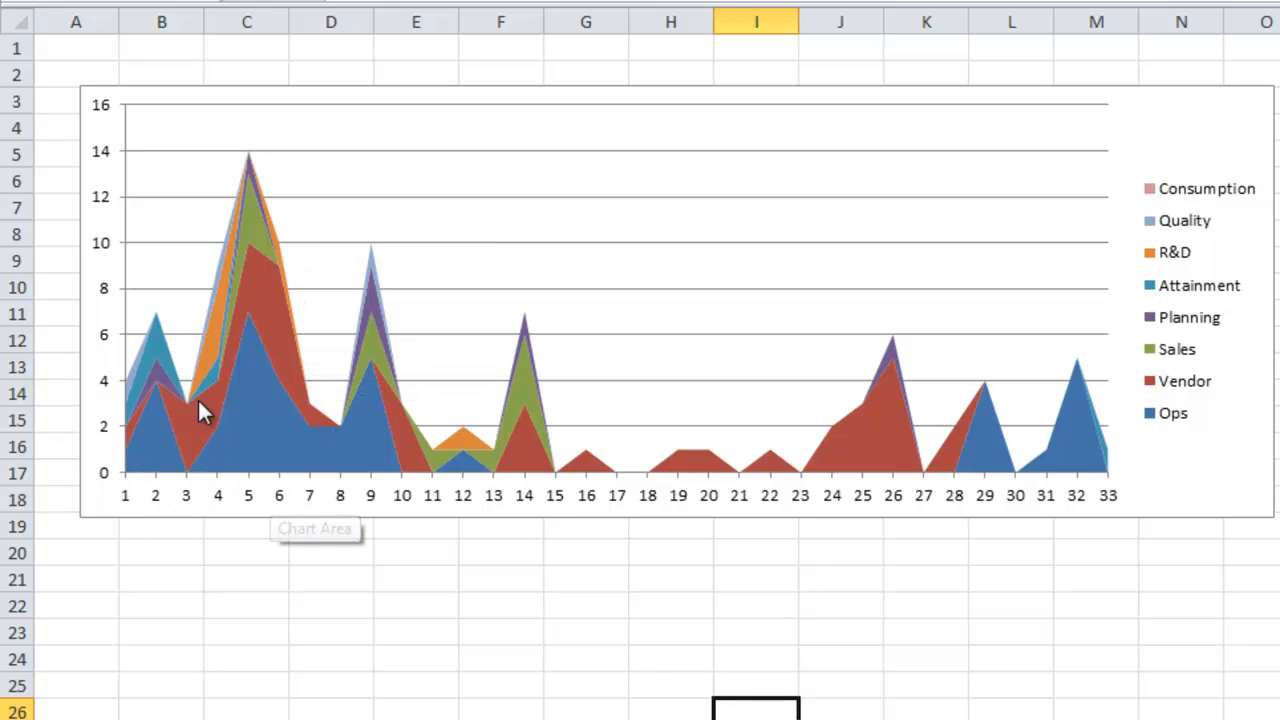
mouse_move(1120, 370)
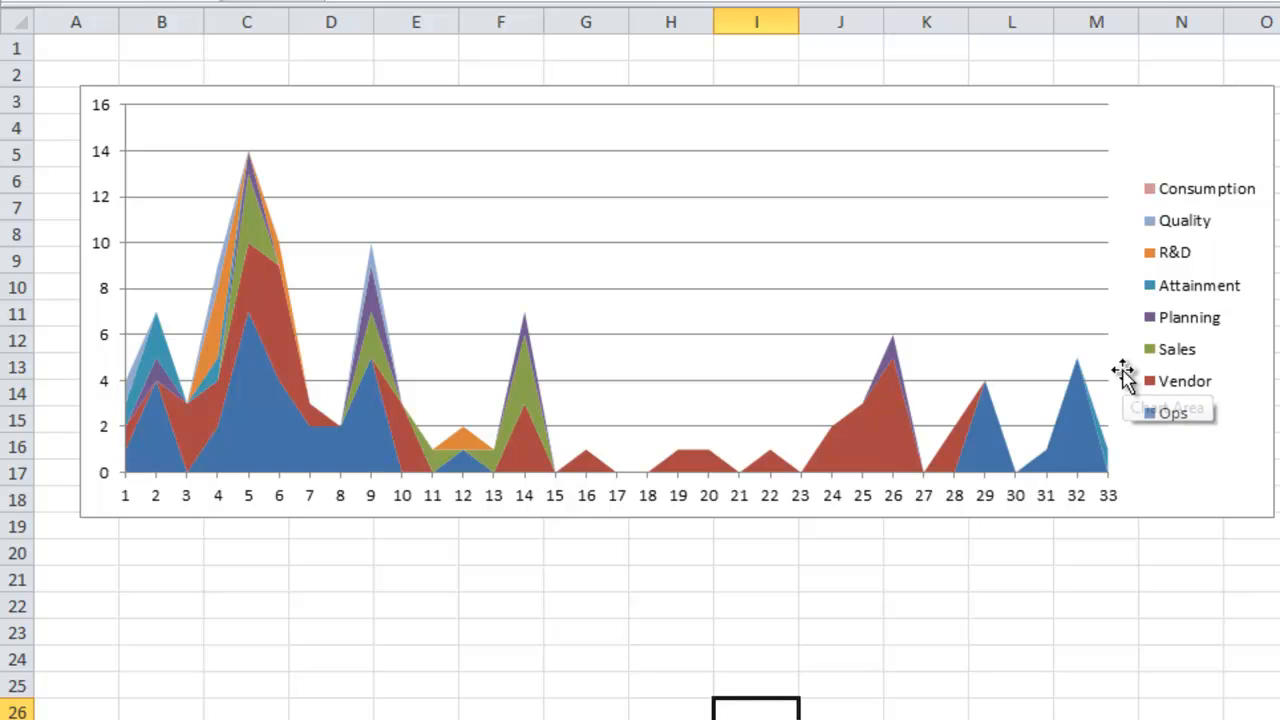
mouse_move(235, 305)
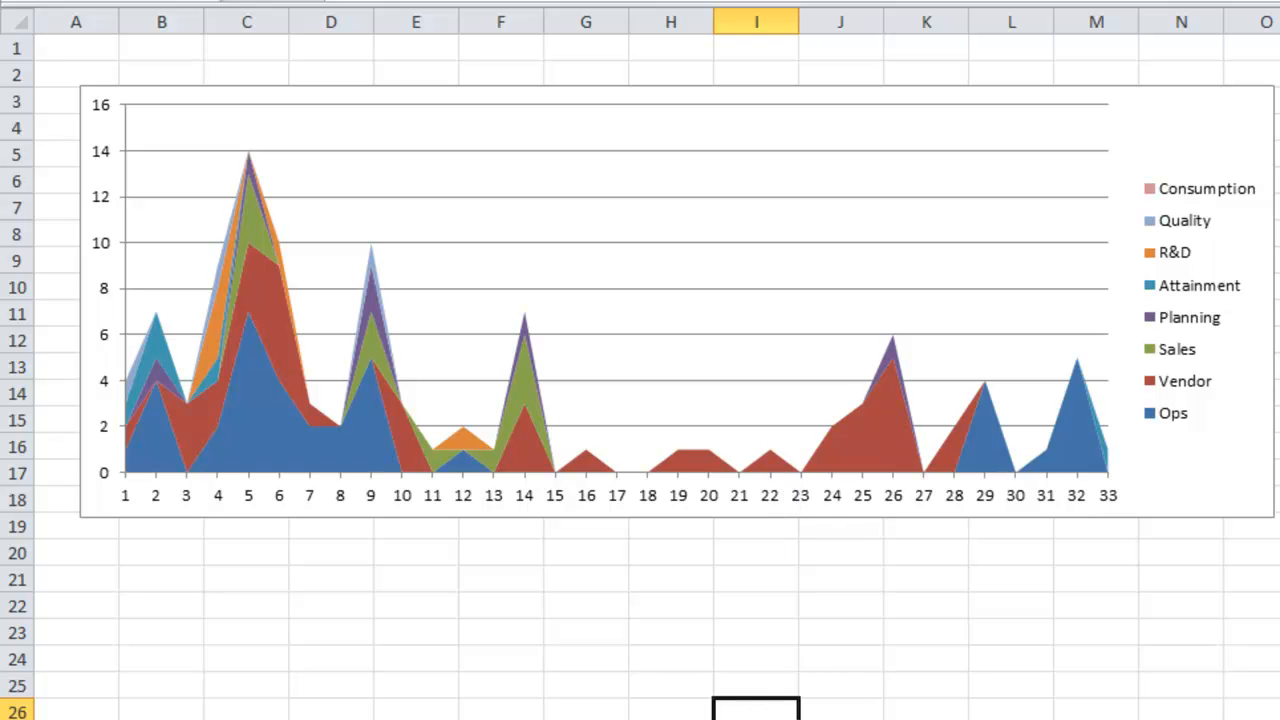
mouse_move(640, 710)
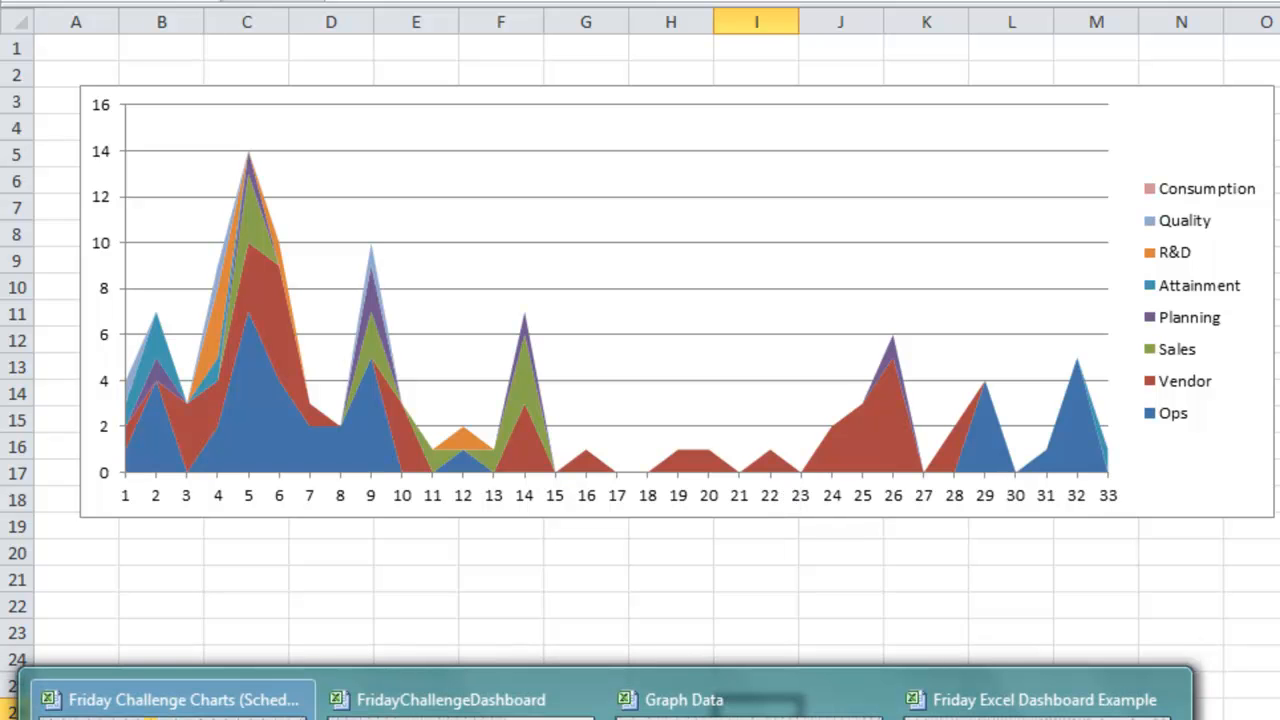
Step: Bring up FridayChallengeDashboard and deselect the All Time Total Changes chart
click(450, 699)
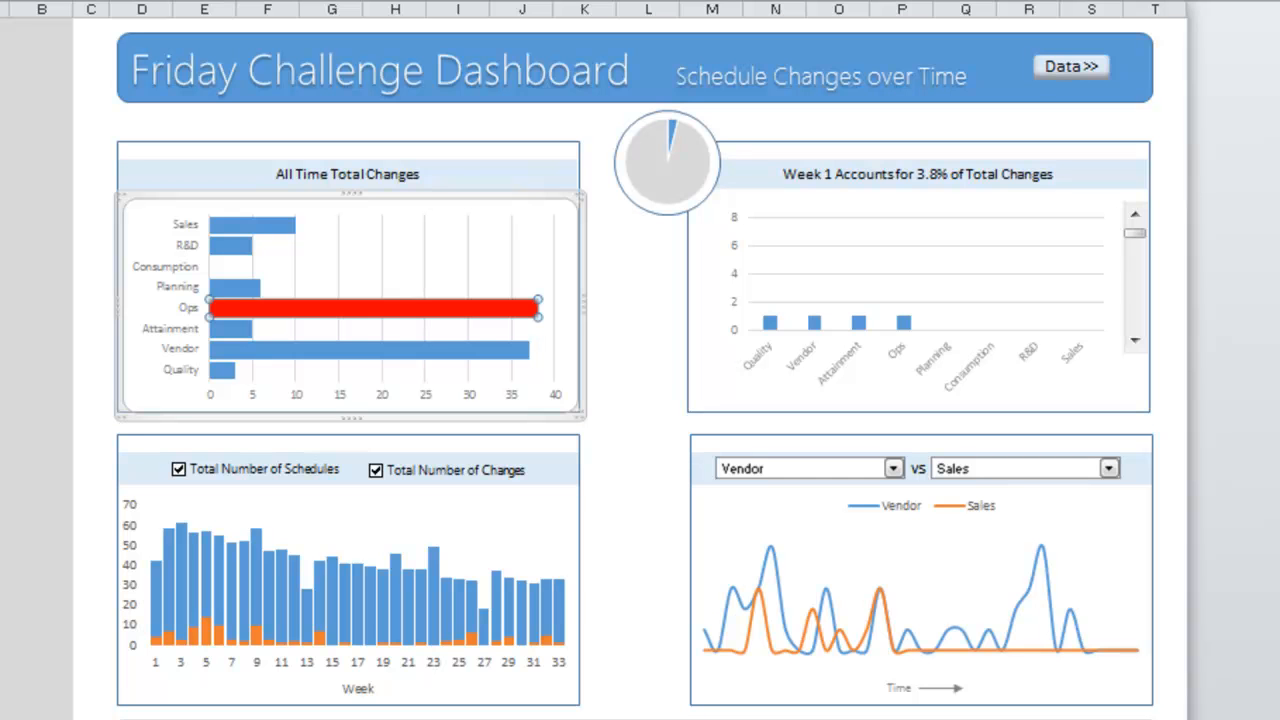
mouse_move(490, 220)
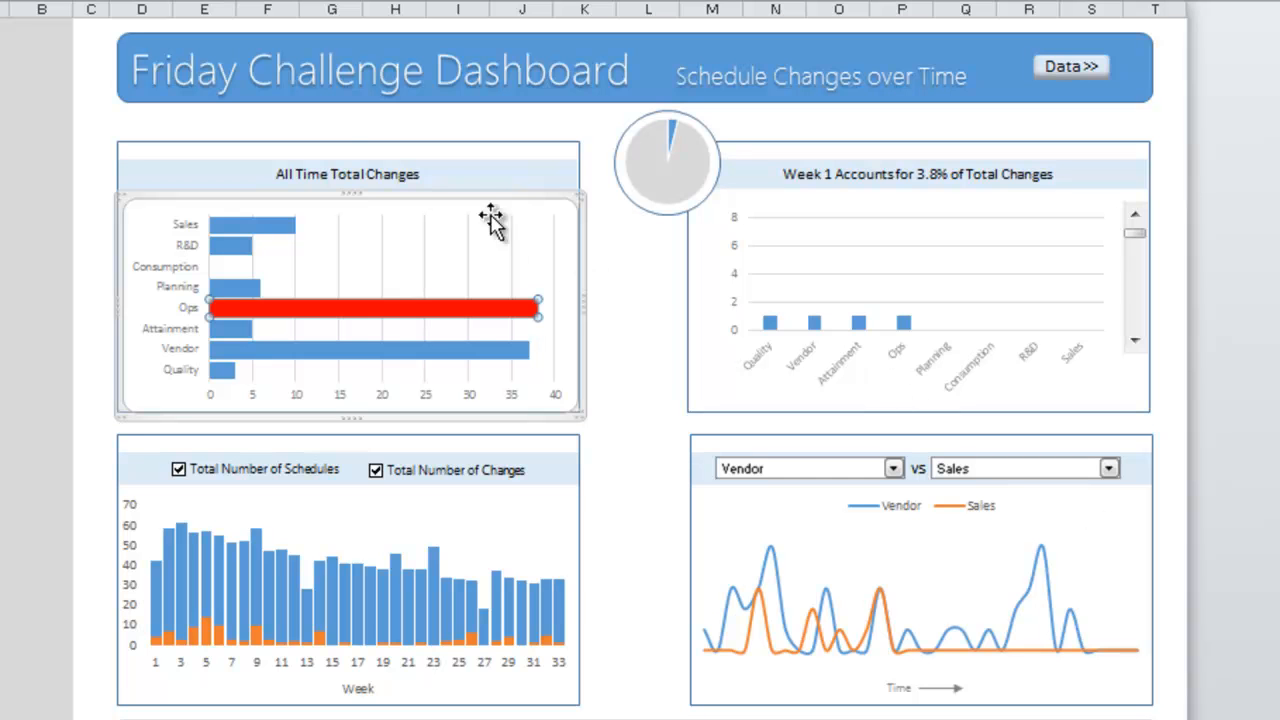
click(348, 174)
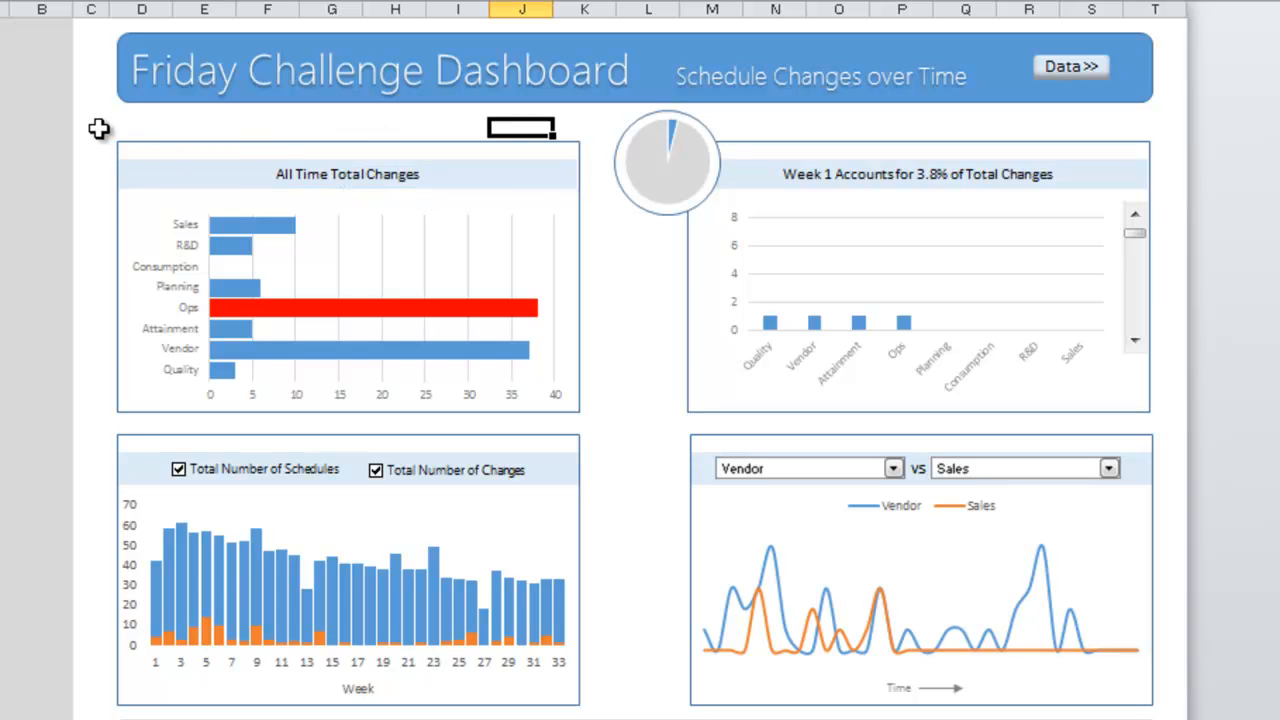
mouse_move(390, 320)
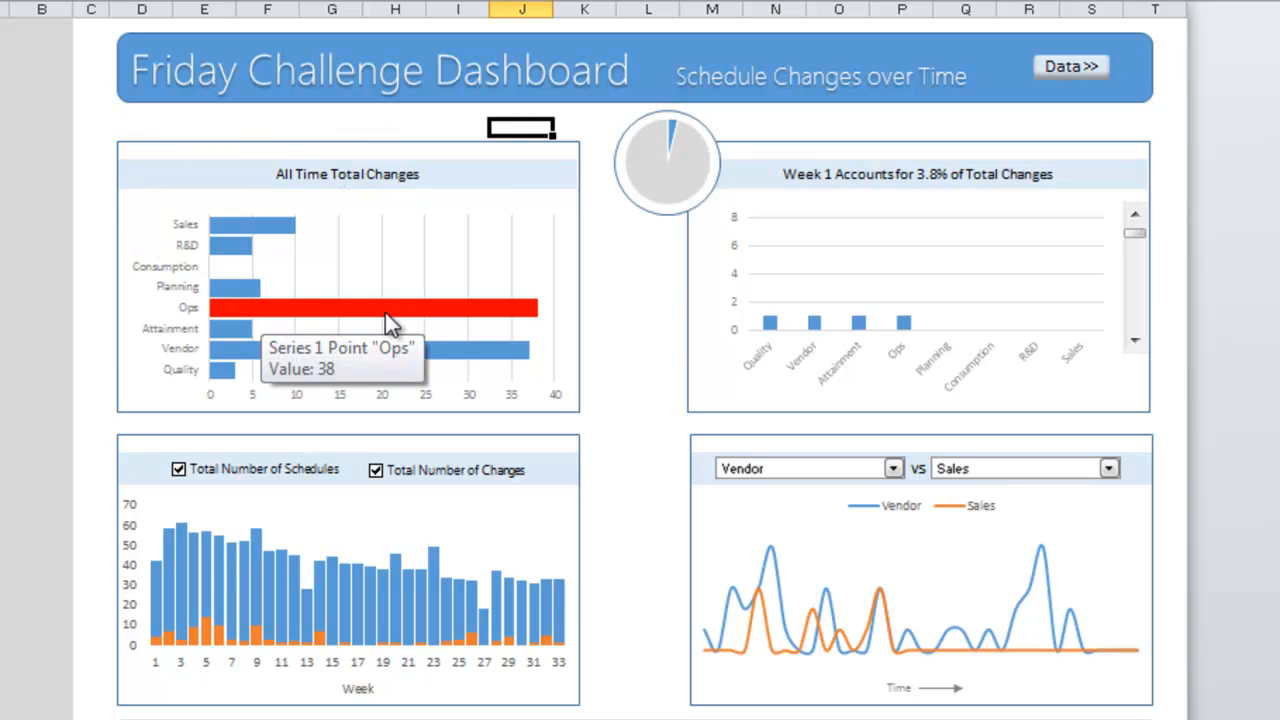
mouse_move(323, 205)
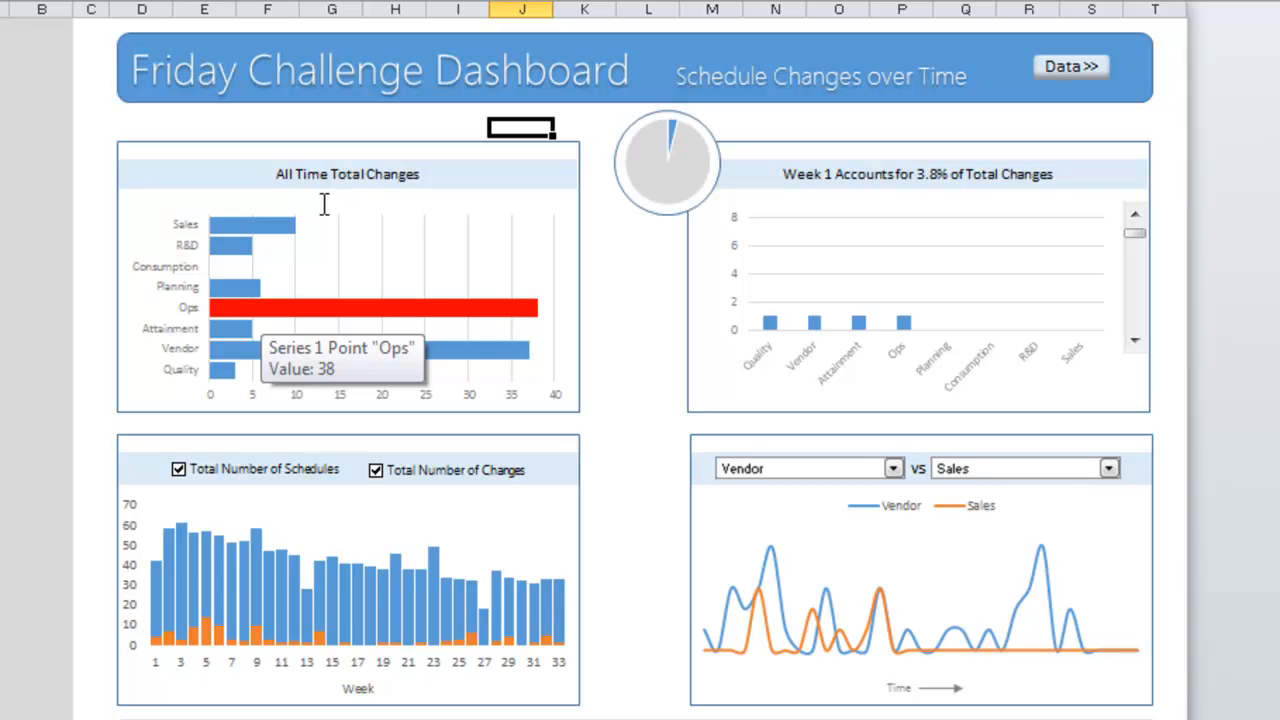
mouse_move(690, 175)
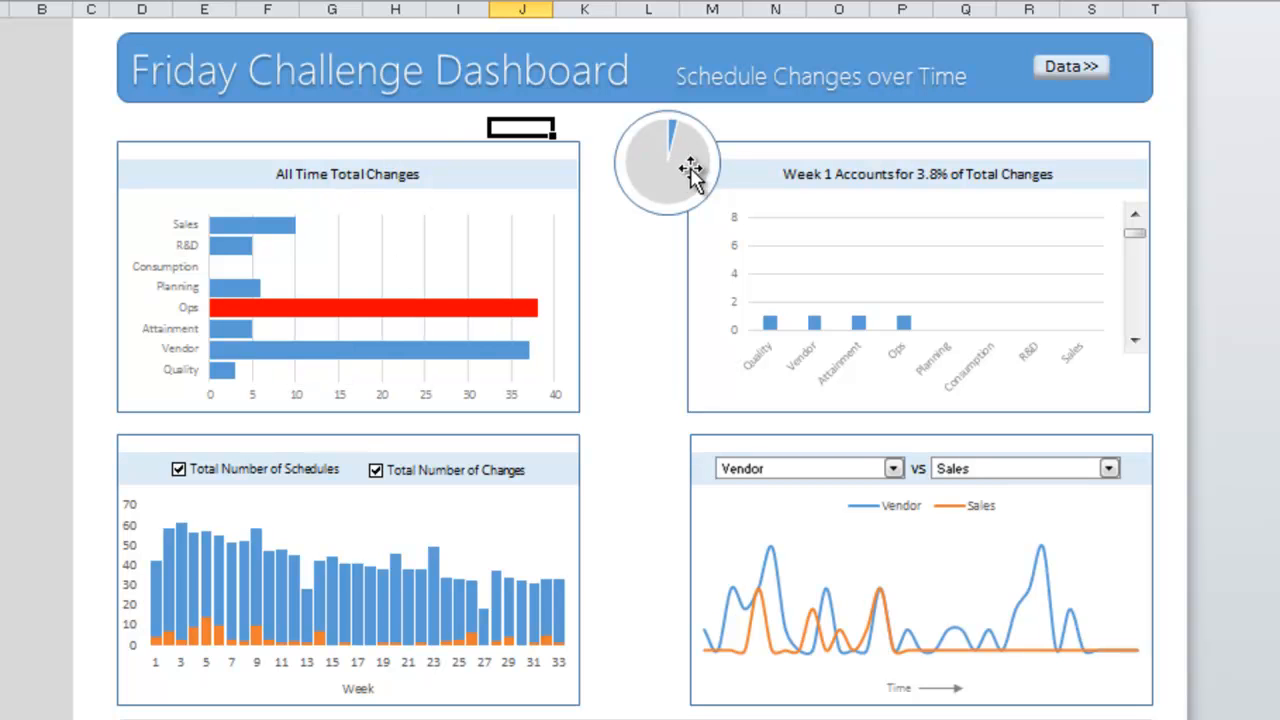
mouse_move(1015, 230)
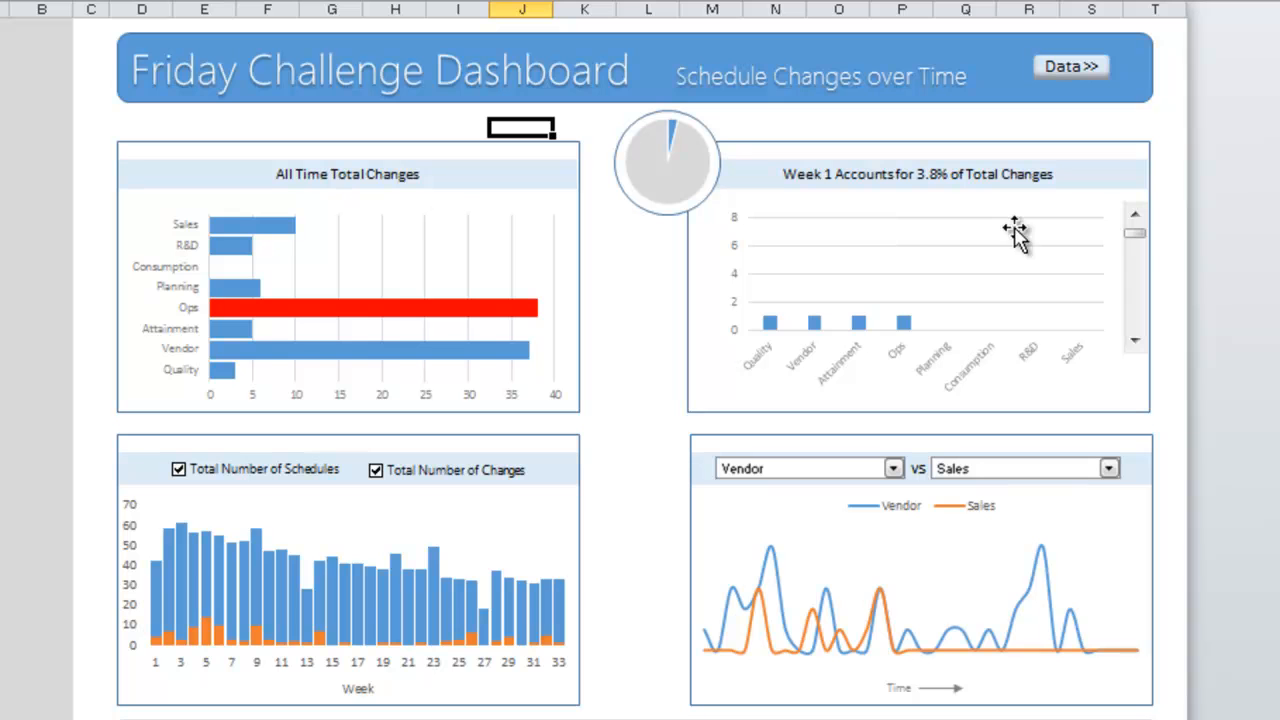
Step: Step the weekly chart's scroll bar through weeks, landing on Week 5 (13.5%)
click(1135, 345)
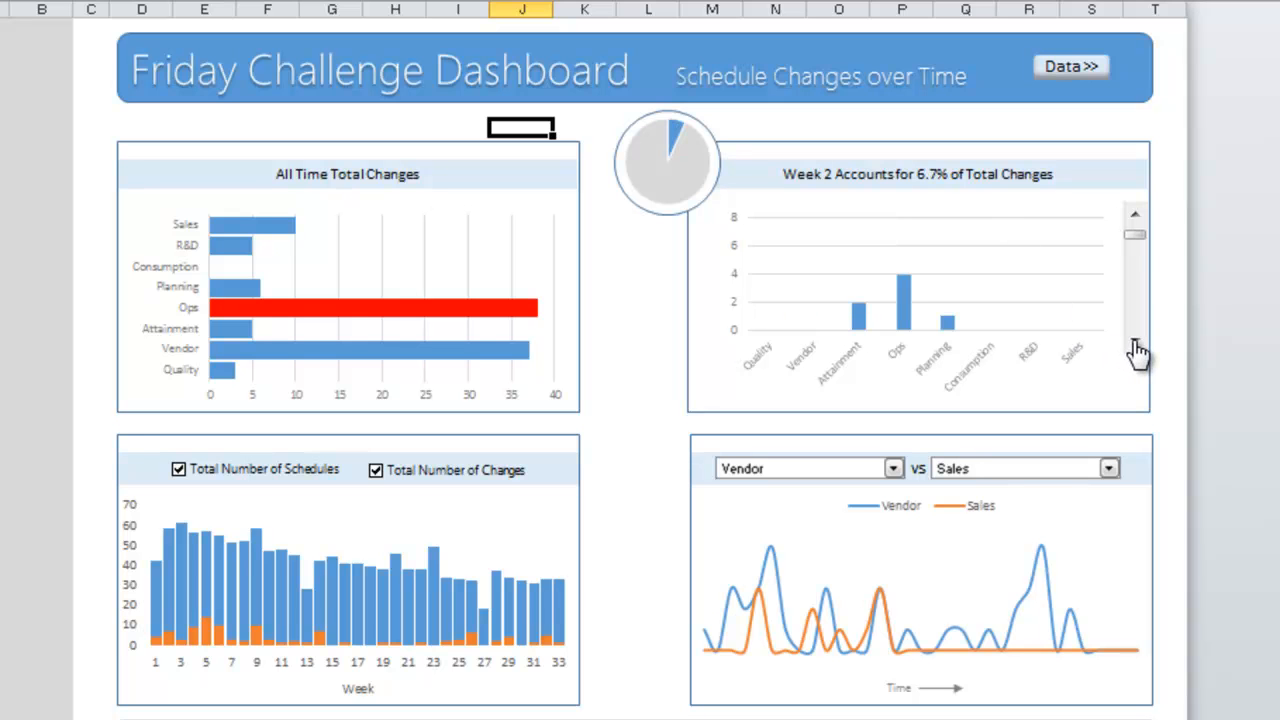
click(1135, 240)
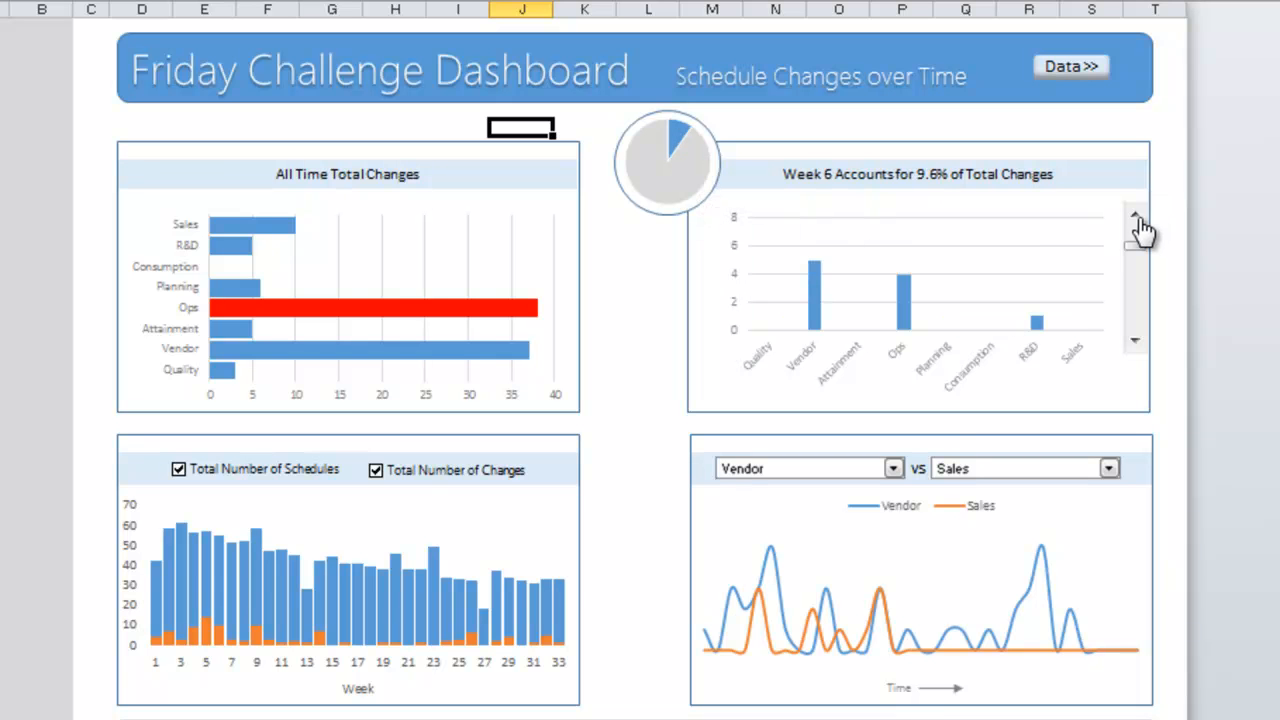
click(1135, 214)
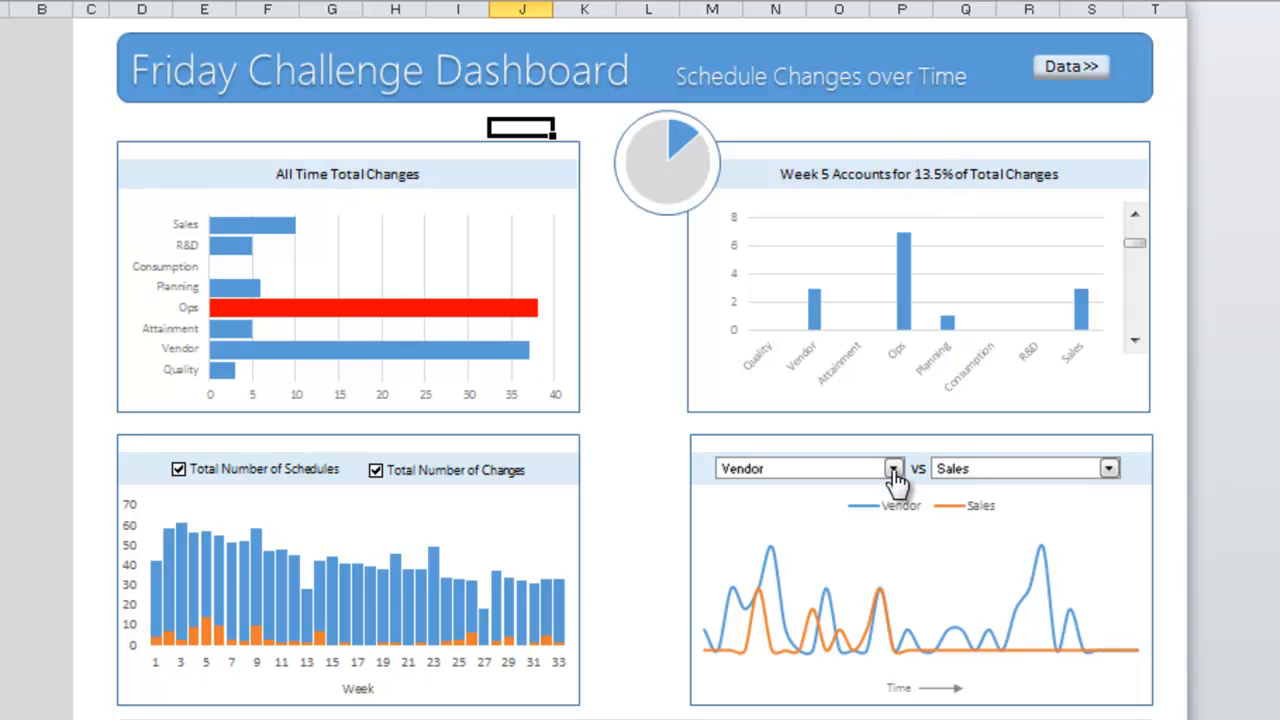
Step: Pick Ops in the first reason combo box and Quality in the second
click(893, 468)
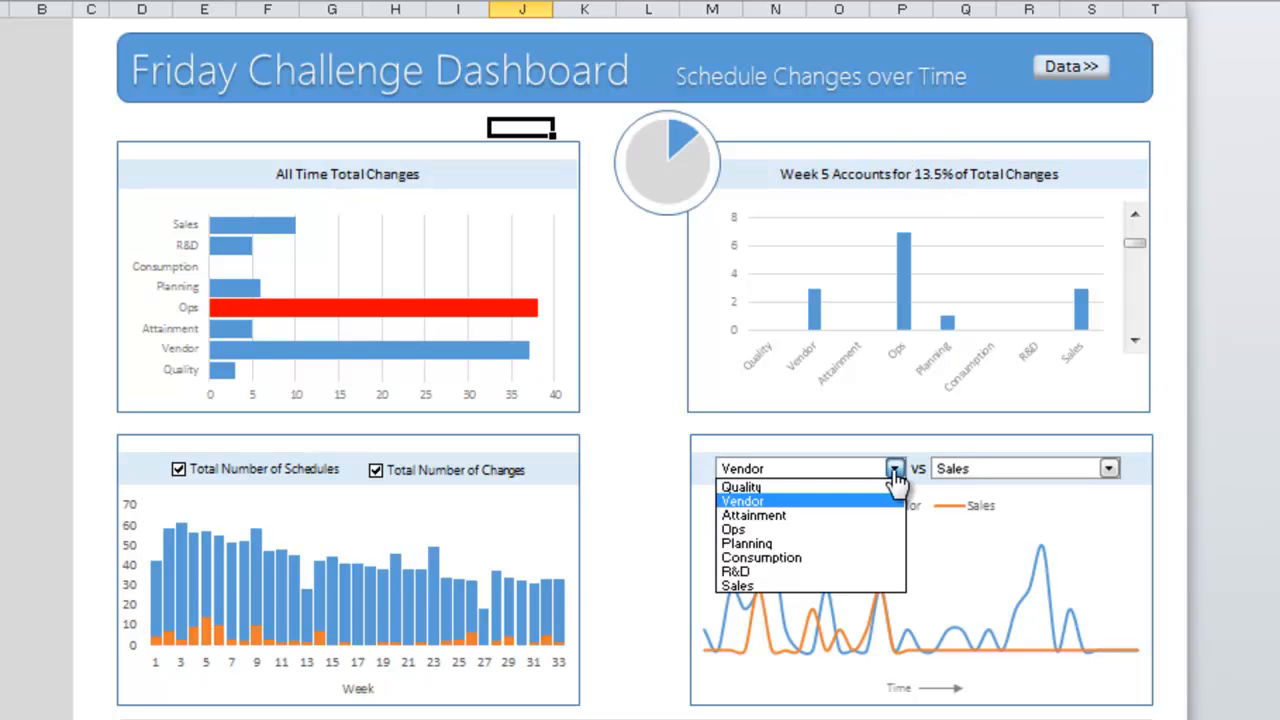
click(733, 529)
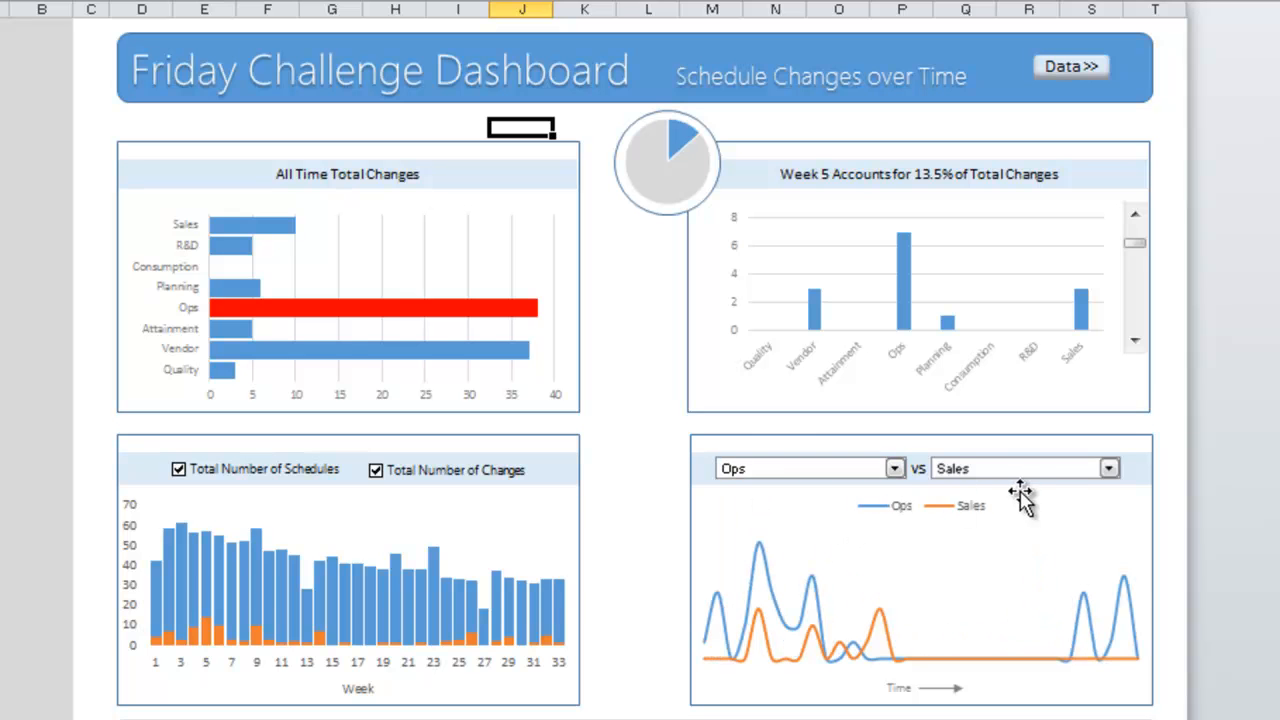
click(1109, 468)
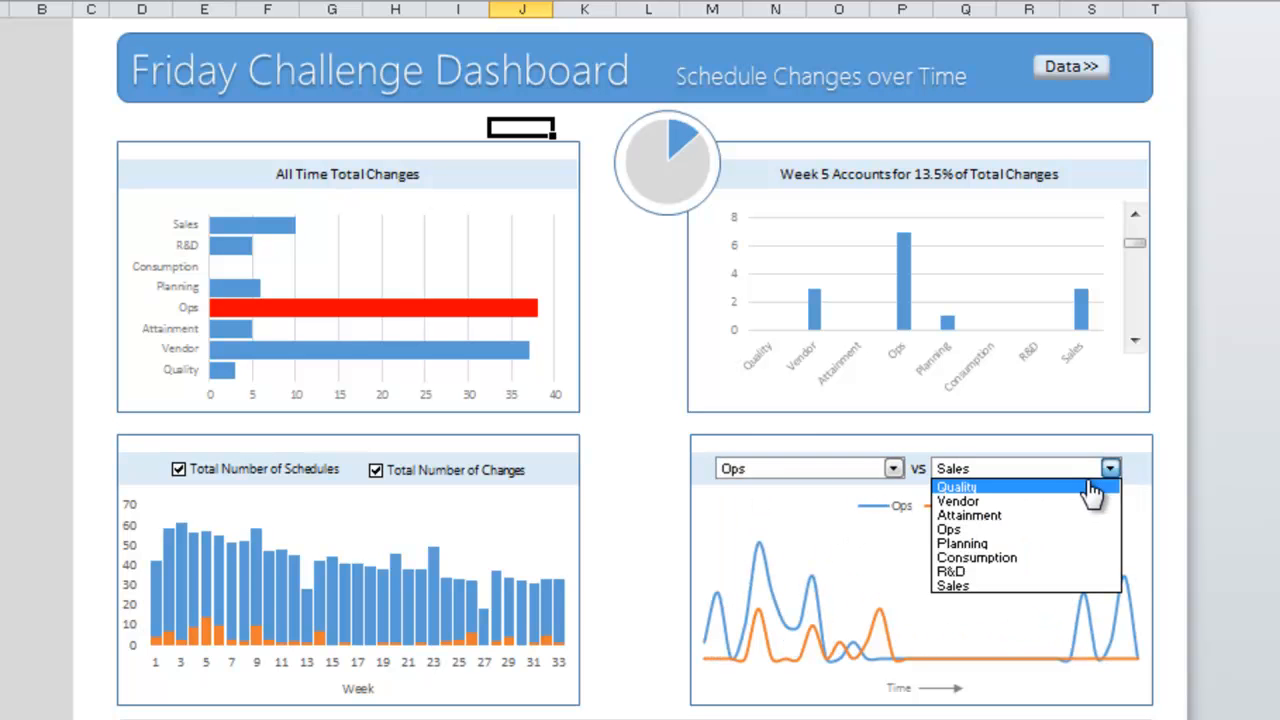
click(957, 486)
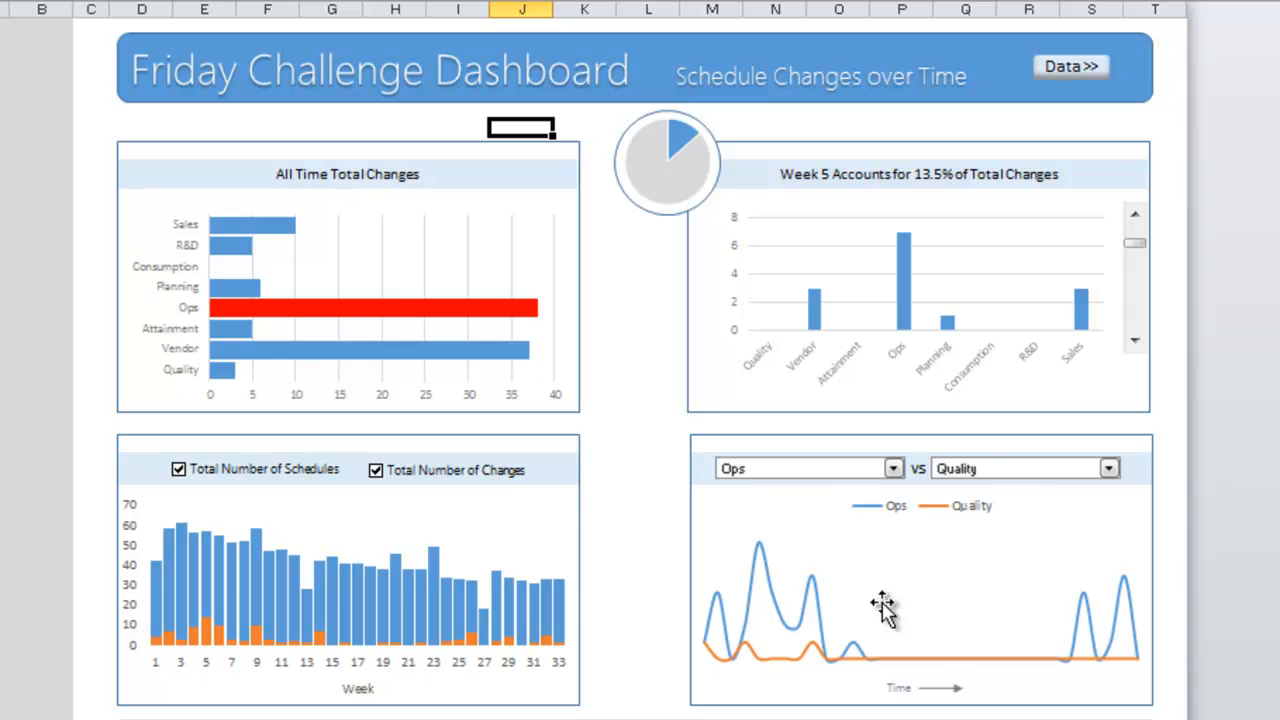
mouse_move(810, 630)
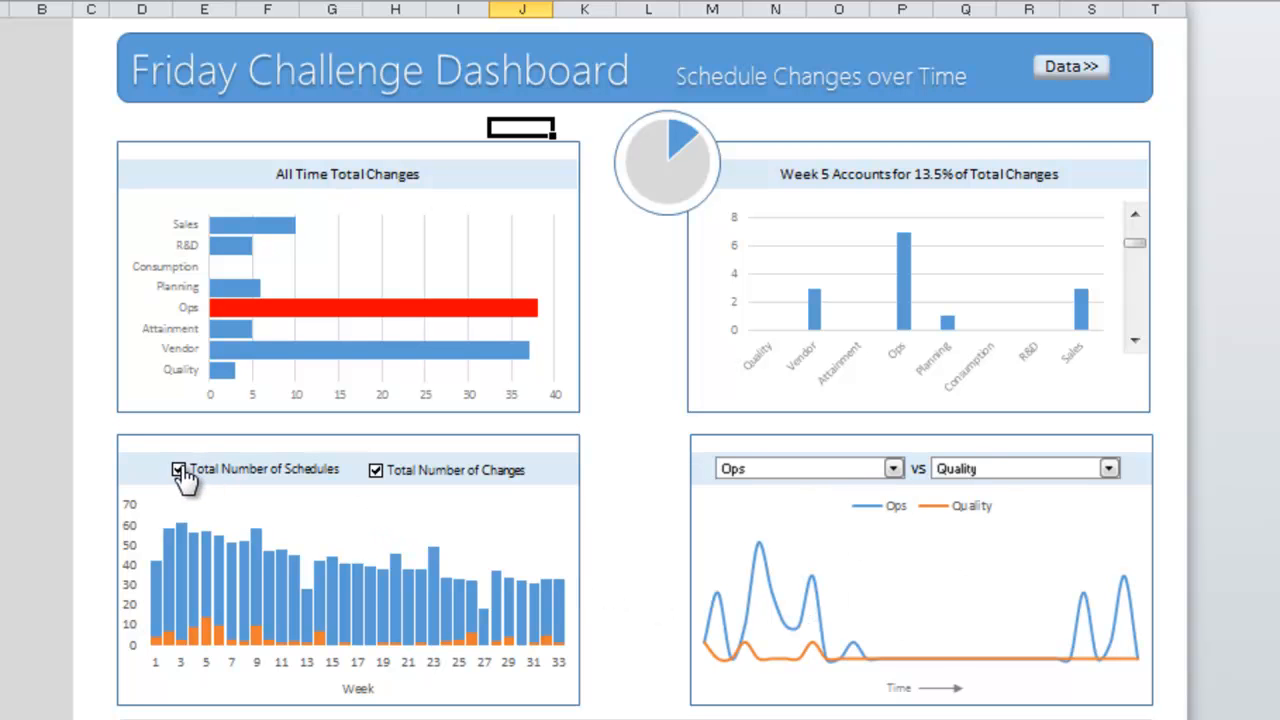
Step: Toggle Total Number of Schedules and Changes off and back on, then open the Data sheet
click(179, 470)
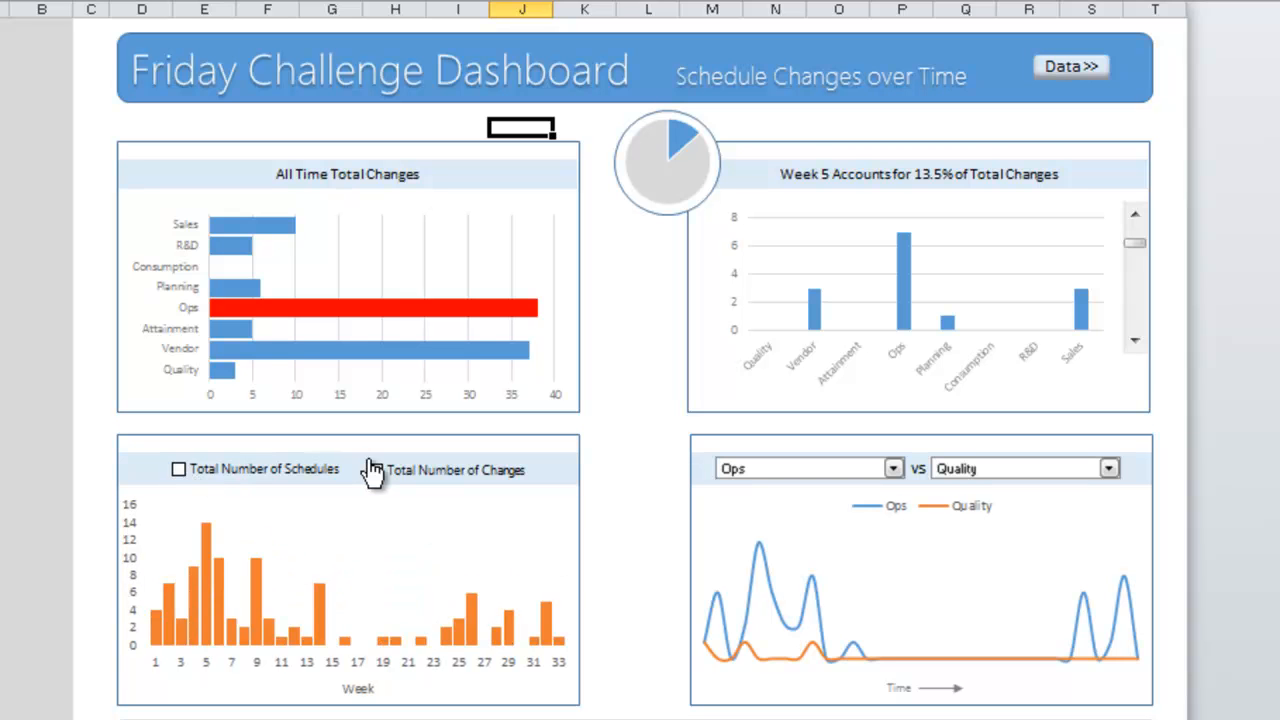
click(377, 470)
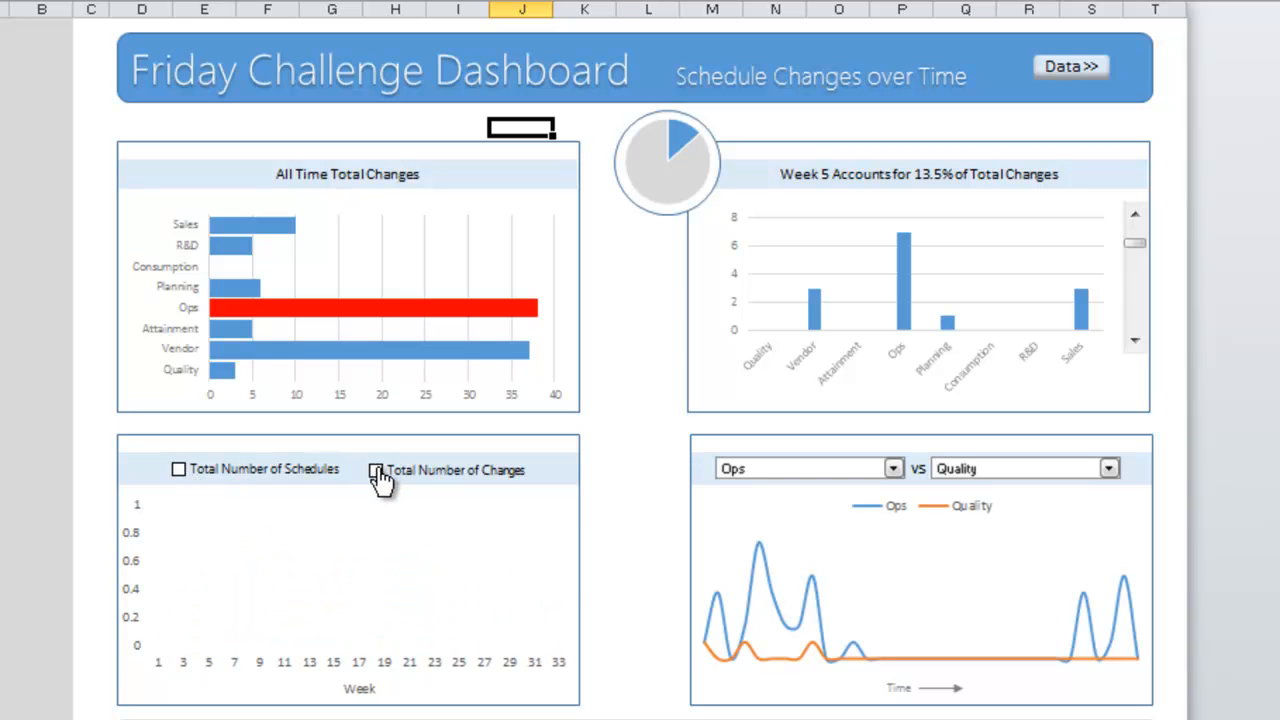
click(376, 470)
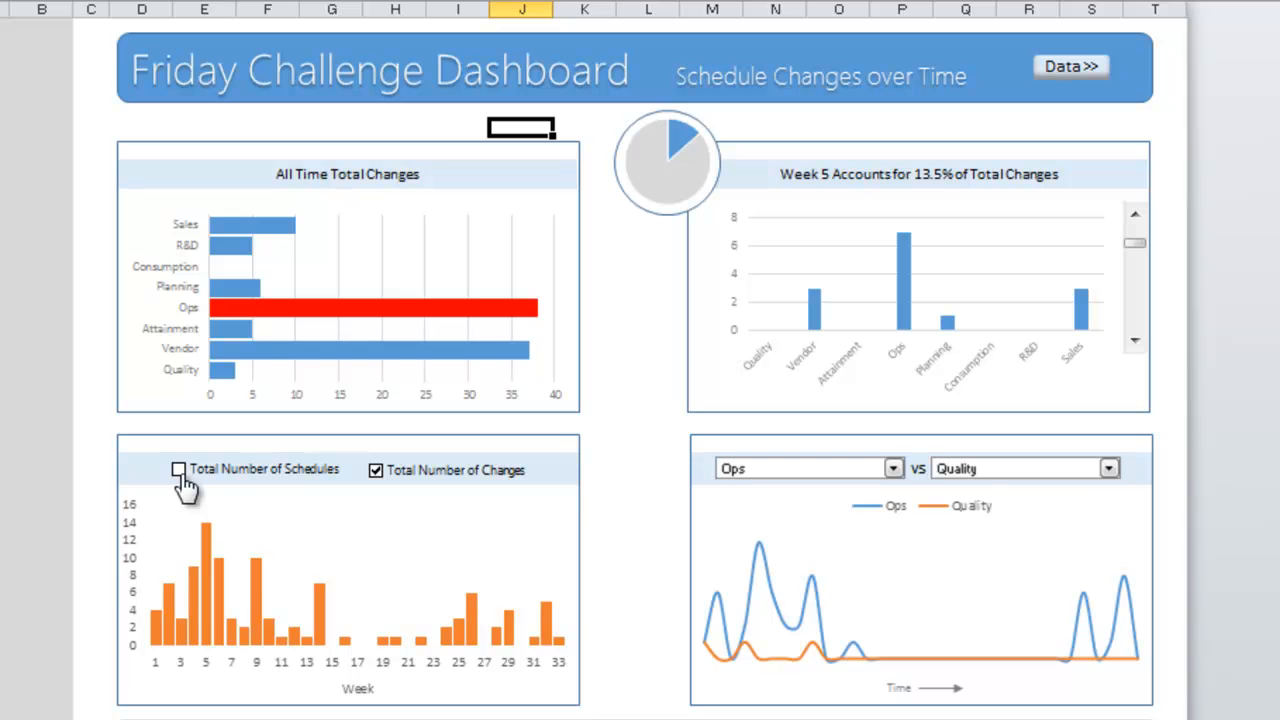
click(178, 469)
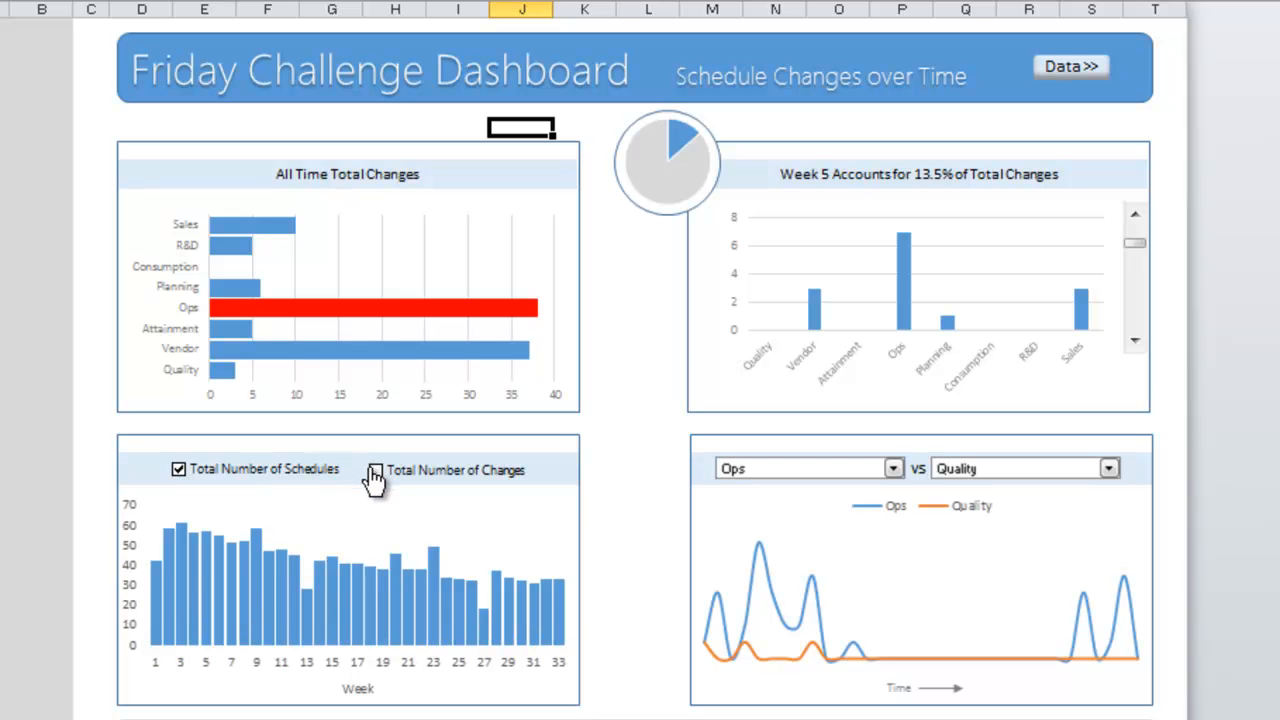
click(375, 469)
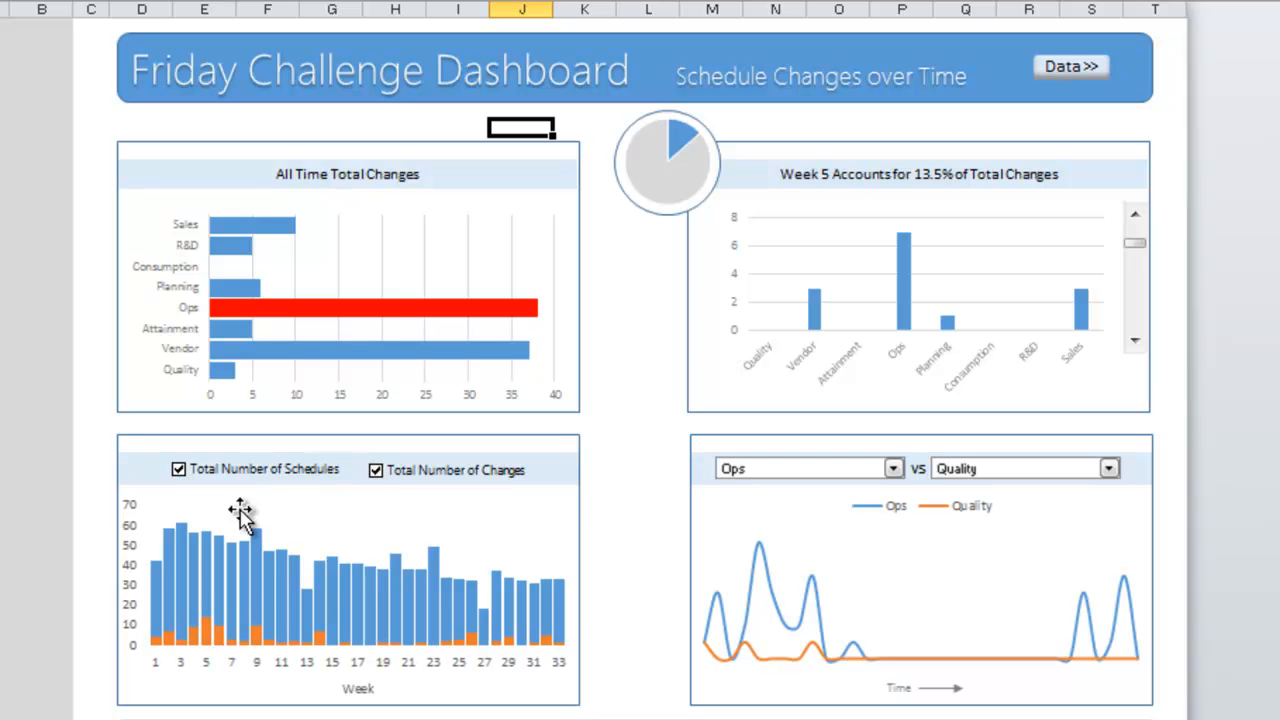
mouse_move(356, 612)
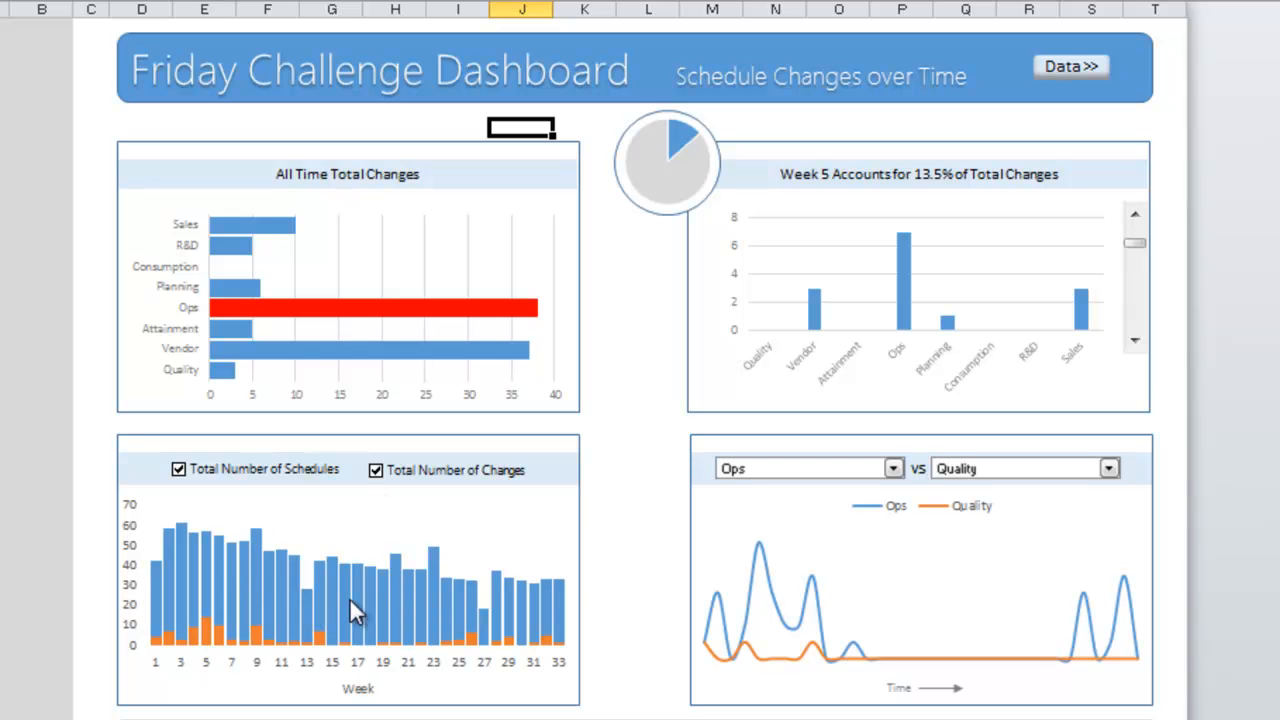
mouse_move(423, 410)
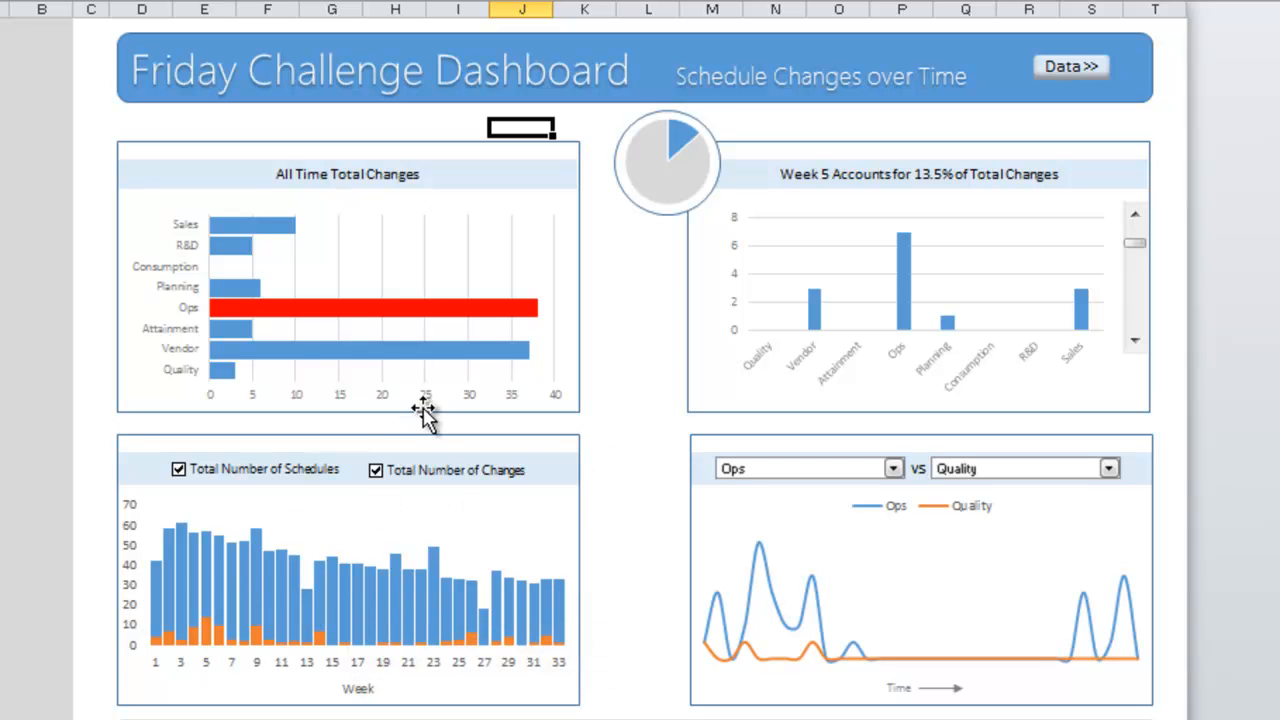
mouse_move(1070, 66)
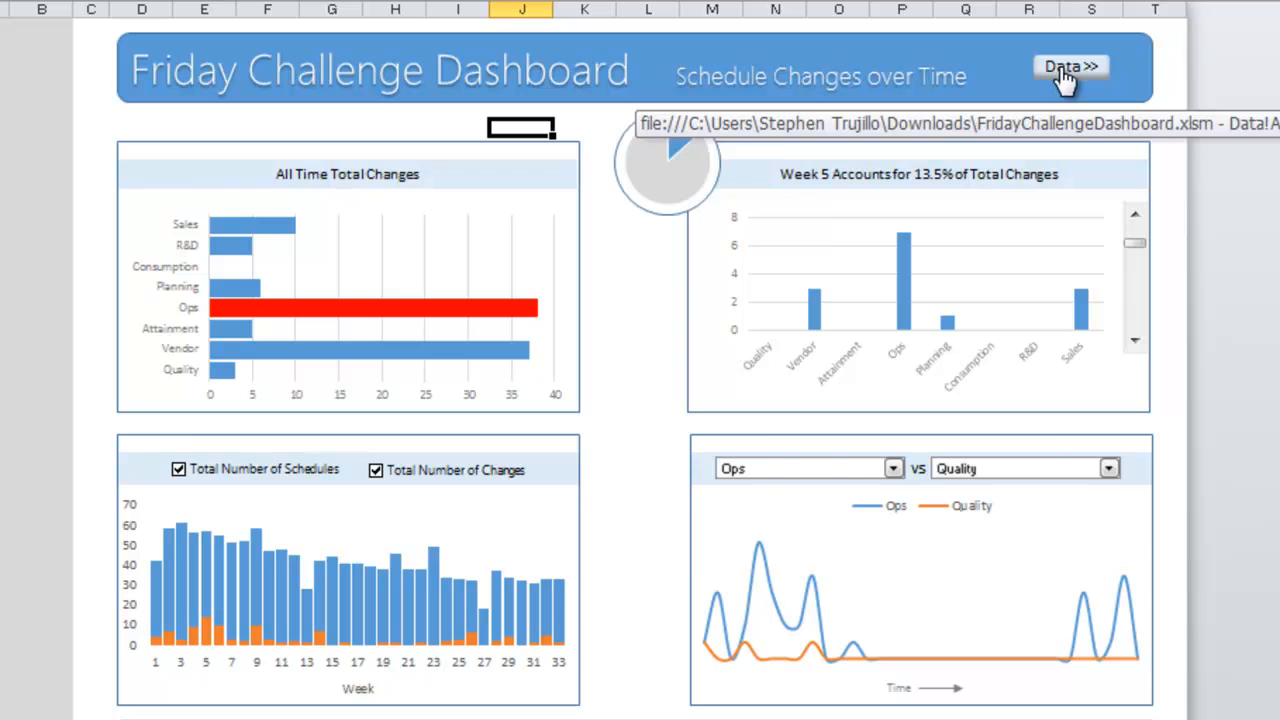
click(1071, 66)
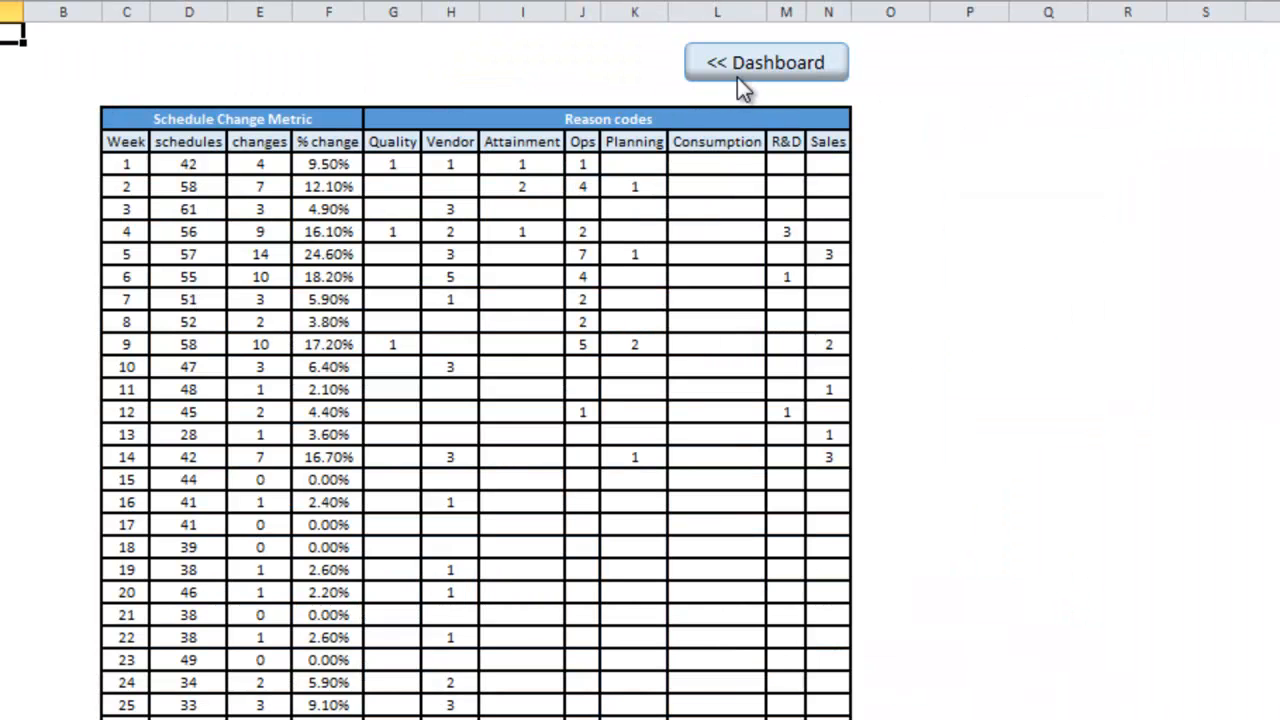
click(766, 62)
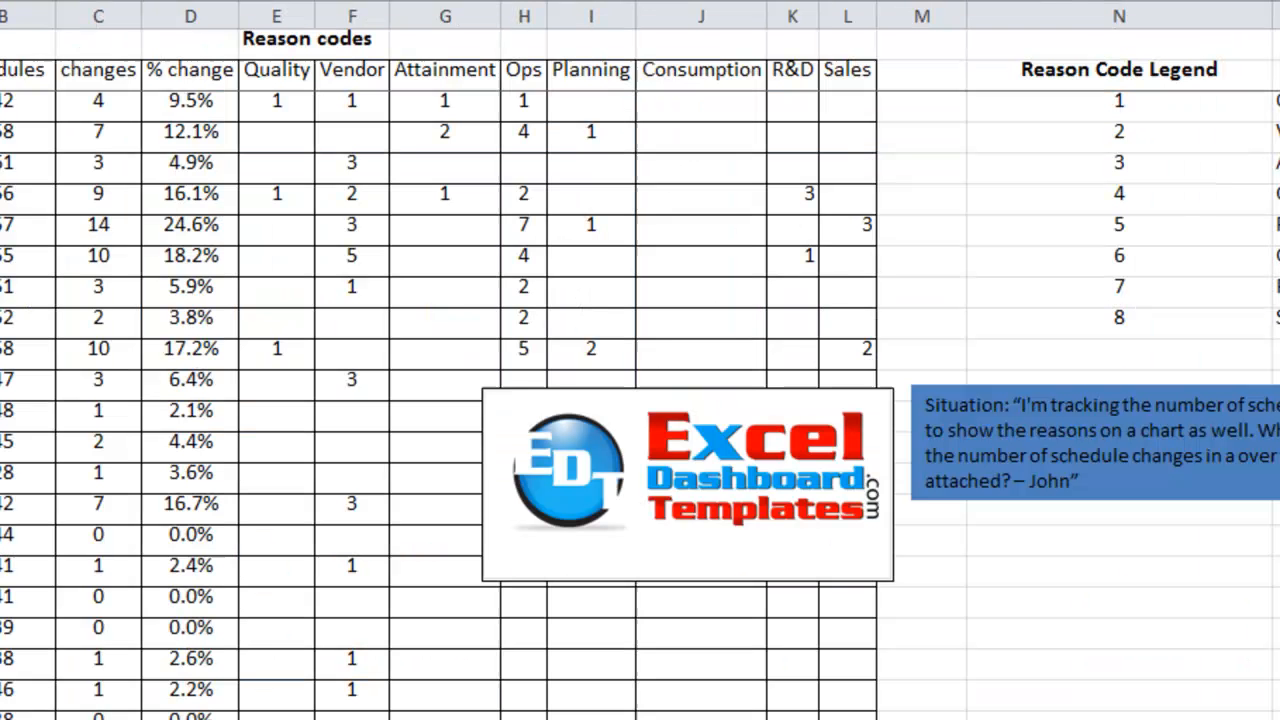
mouse_move(789, 493)
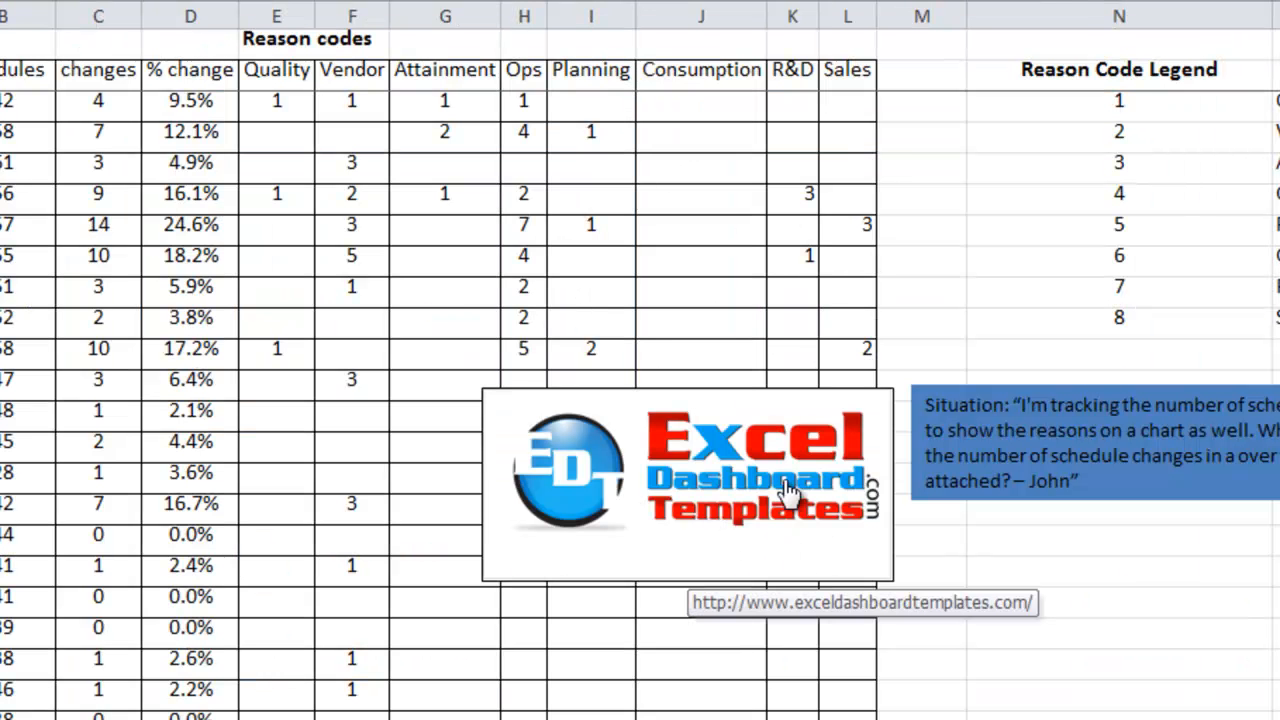
mouse_move(730, 548)
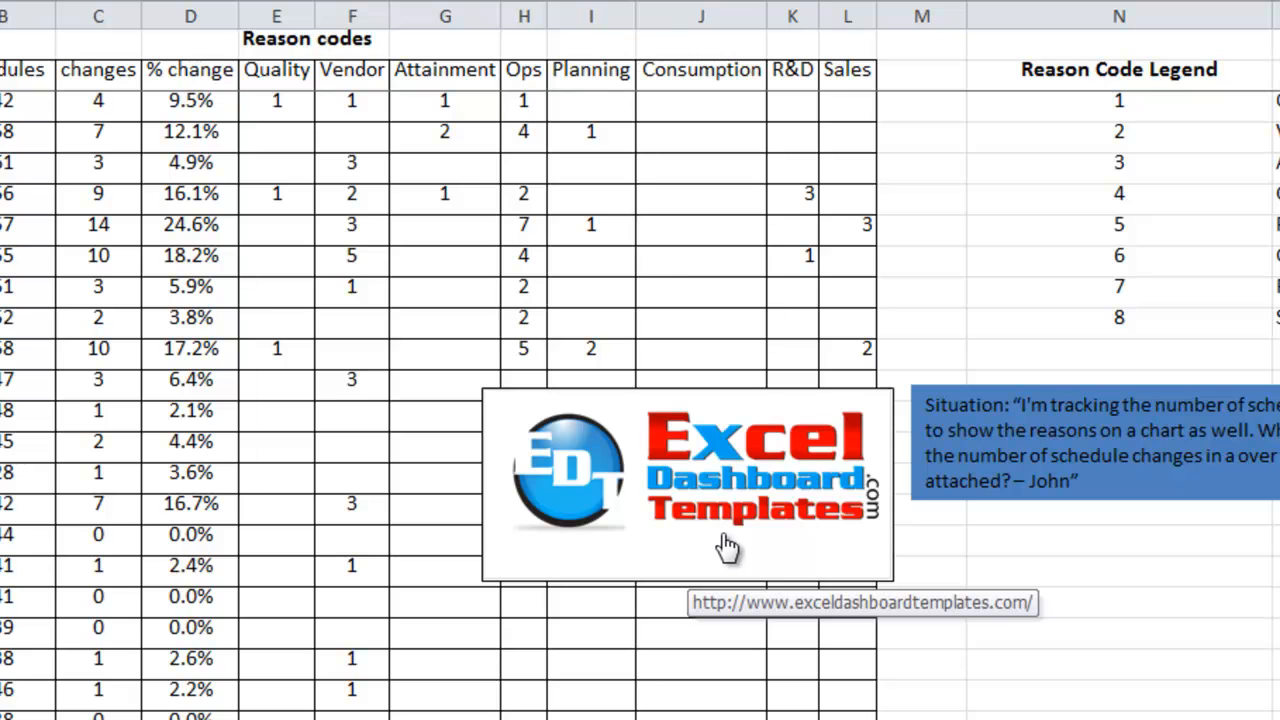
mouse_move(795, 550)
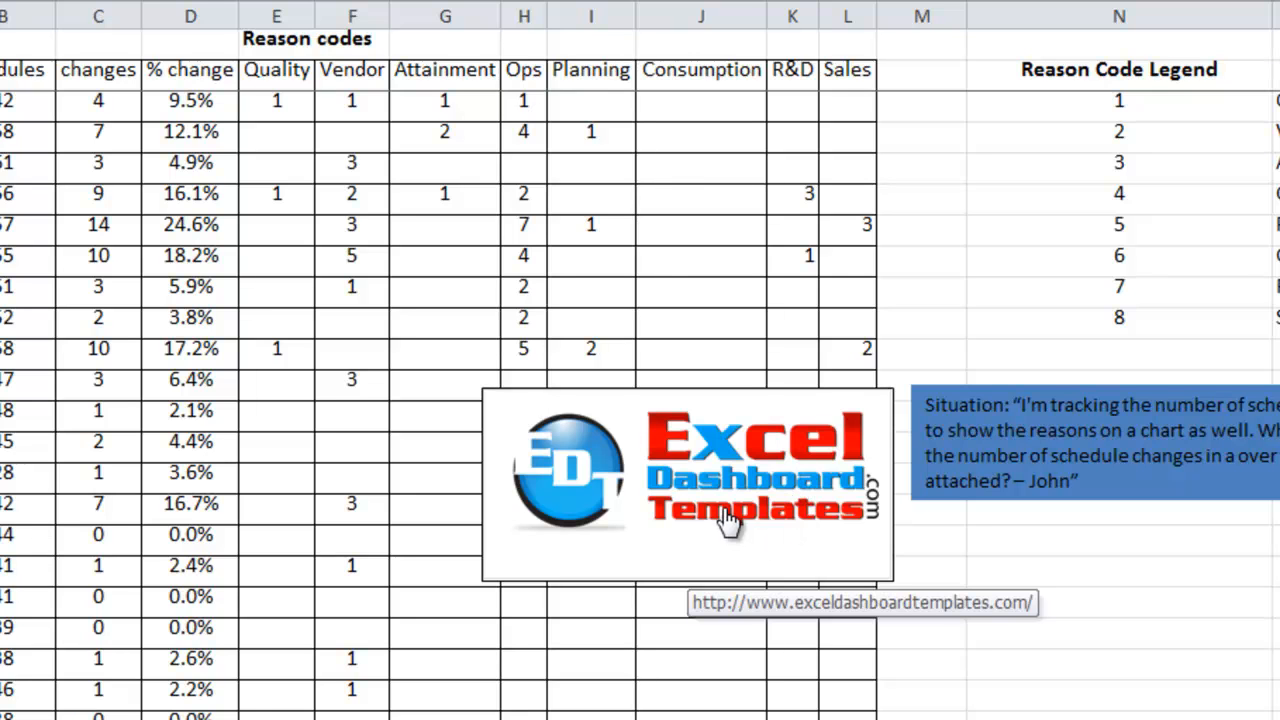
mouse_move(940, 537)
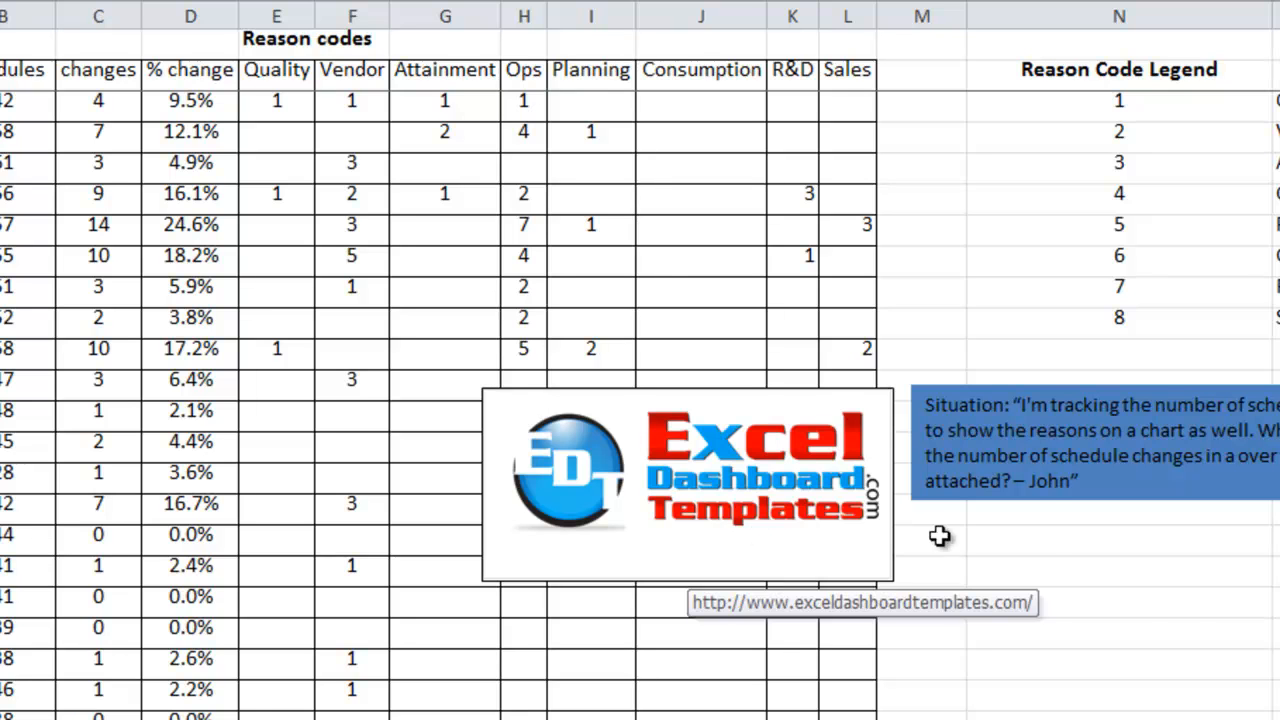